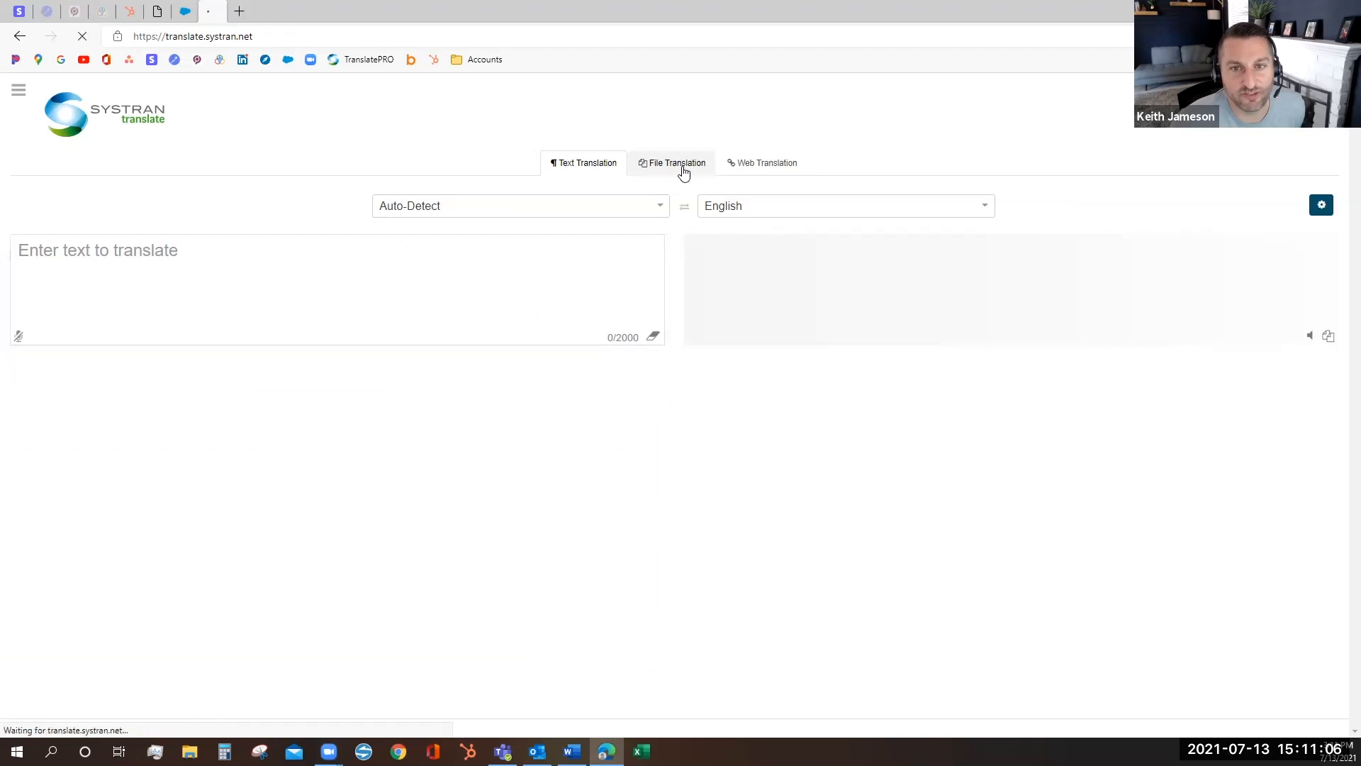
- Switch to File Translation and choose DEMO_EN.zip from the DEMO-EN Files folder
click(676, 161)
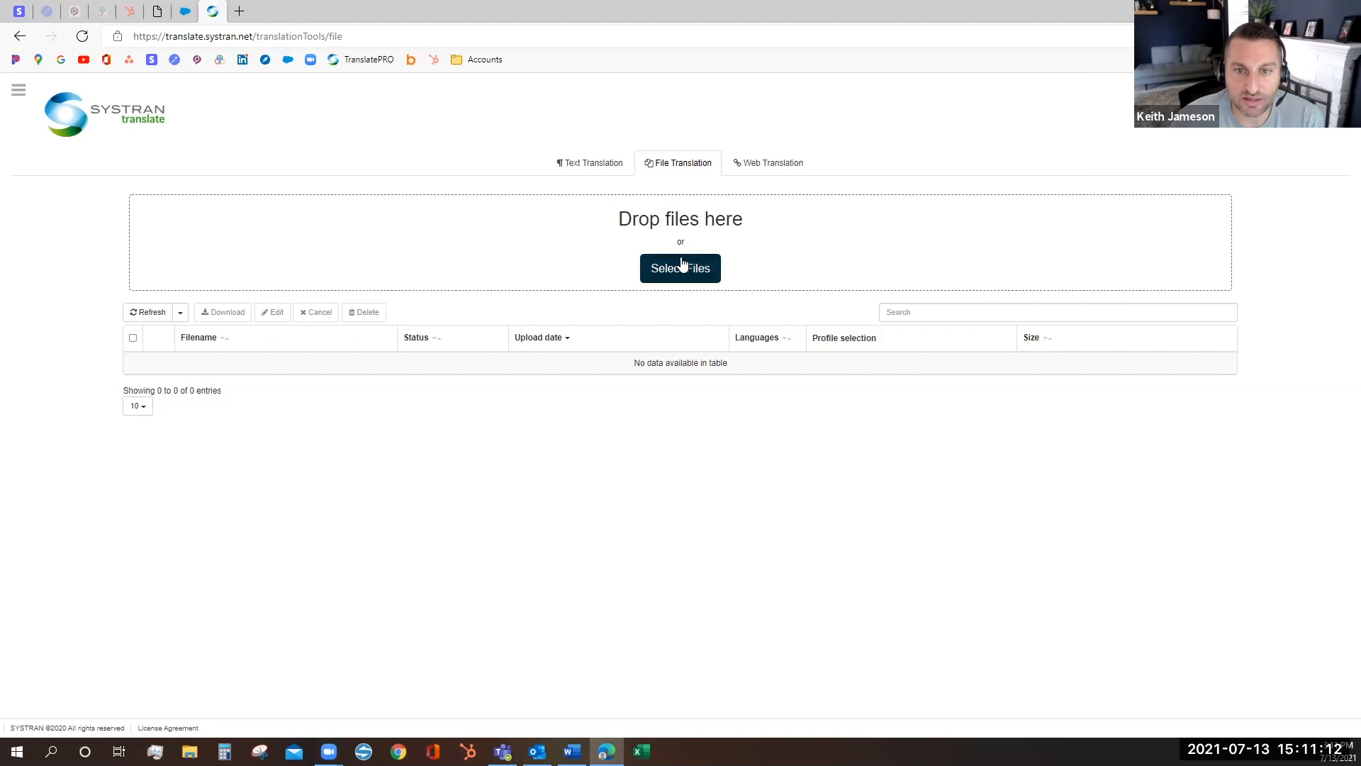
mouse_move(679, 268)
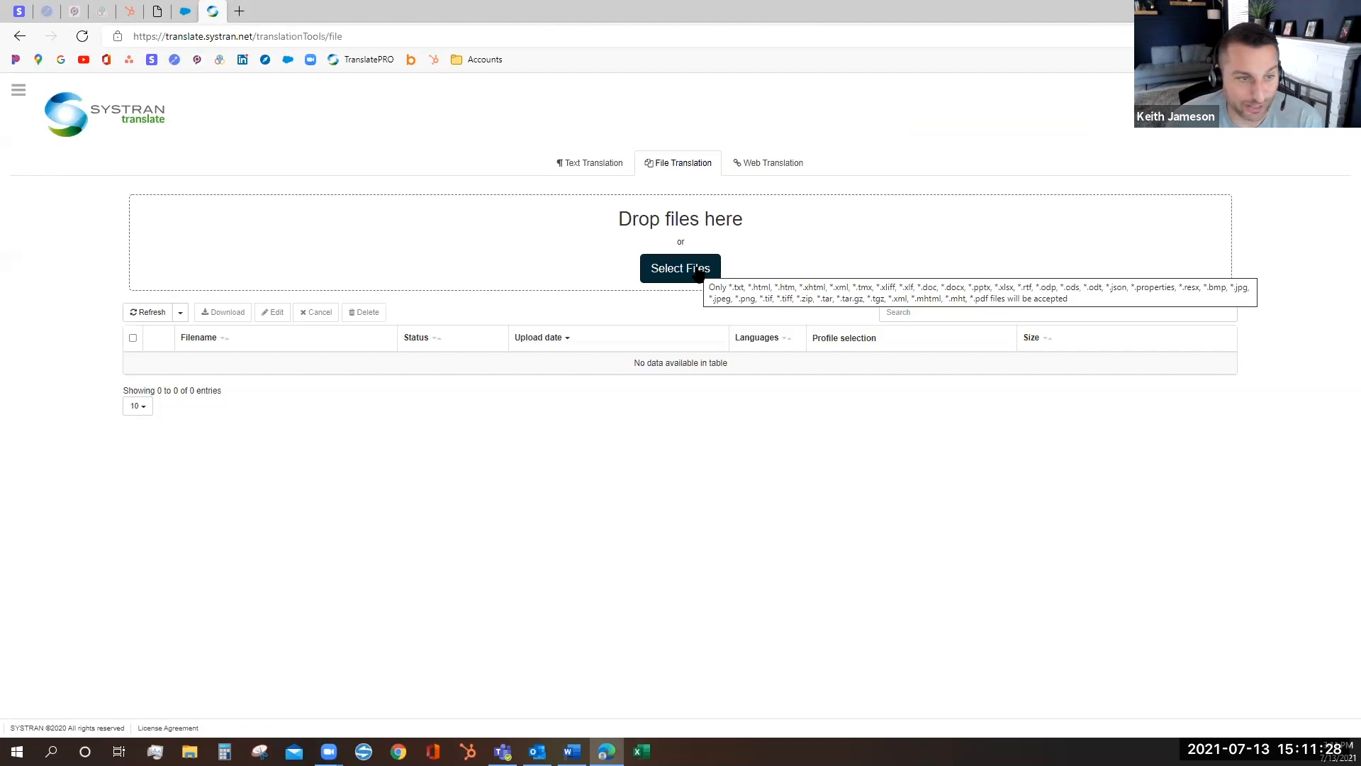
click(679, 267)
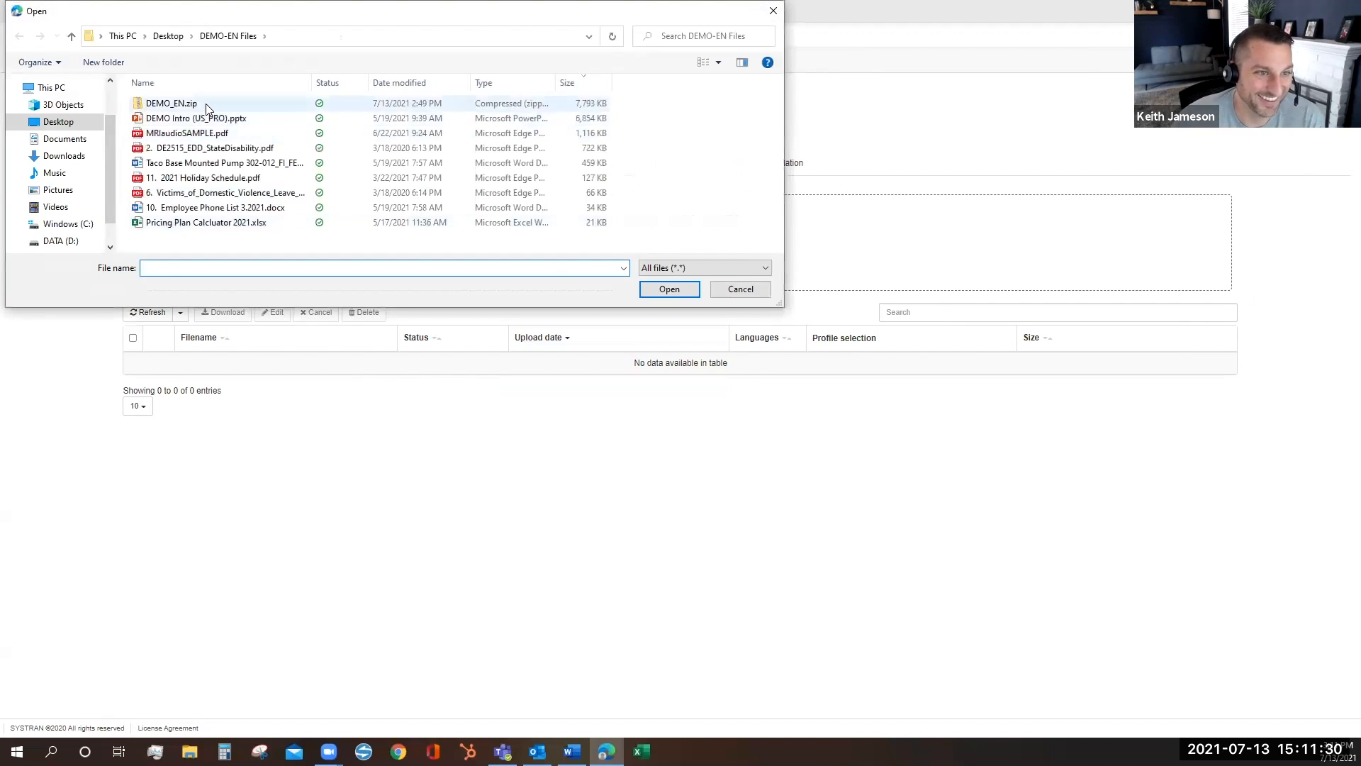
click(170, 103)
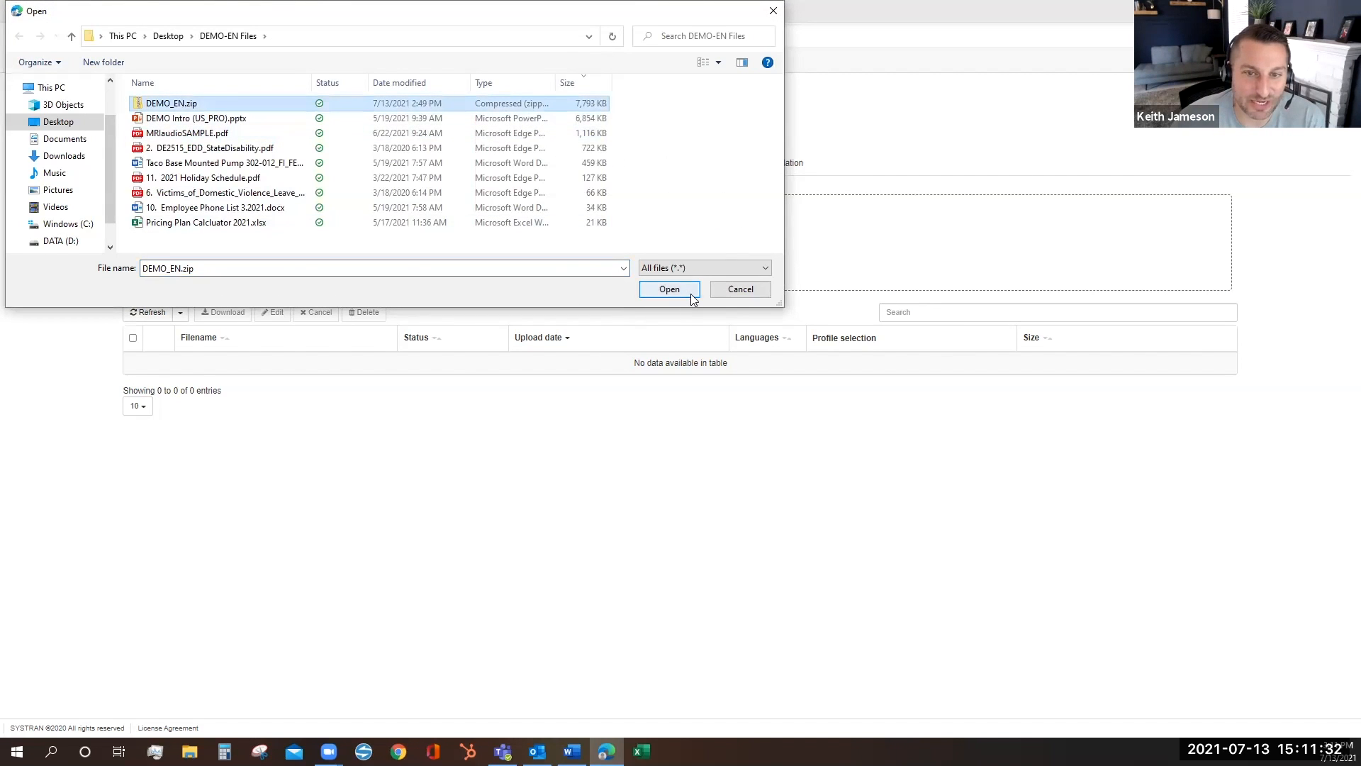
- Upload DEMO_EN.zip and keep English as the source language for French translation
click(669, 290)
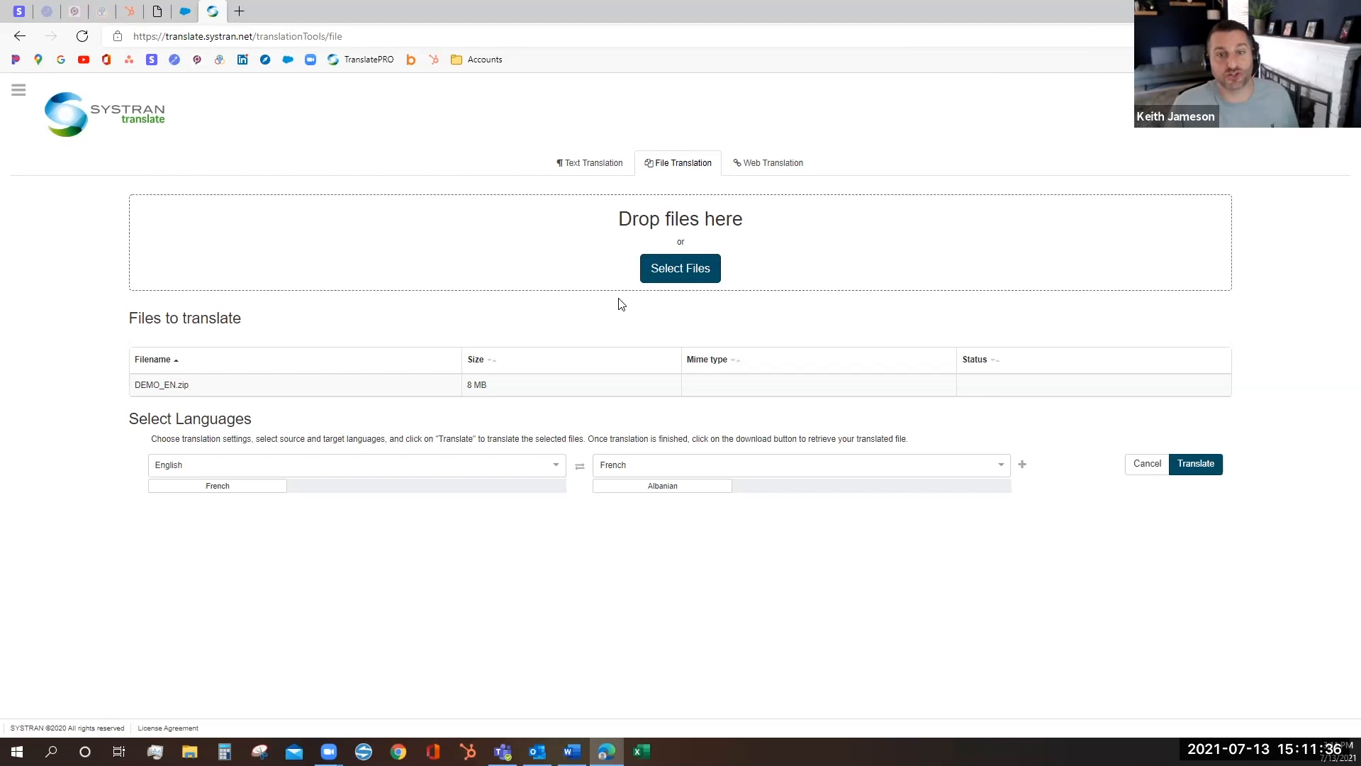
mouse_move(481, 263)
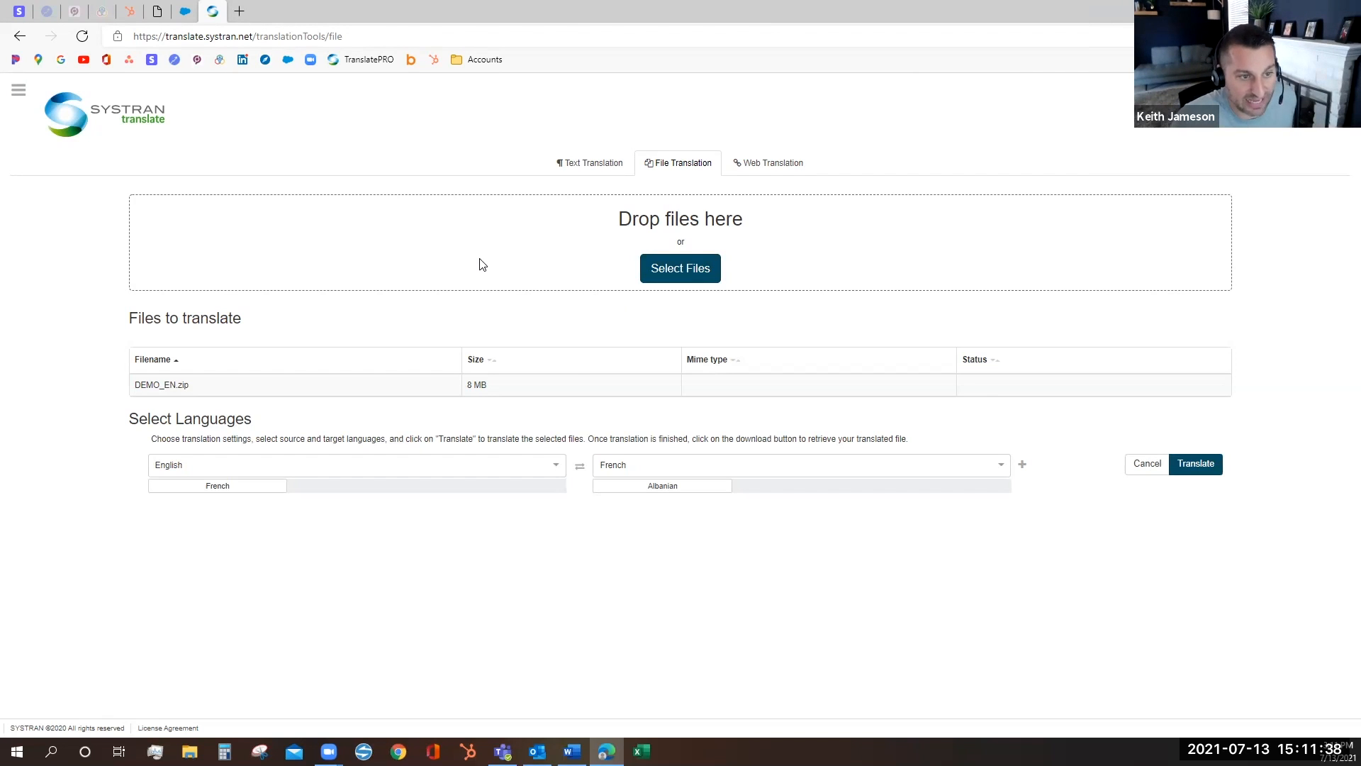
mouse_move(347, 478)
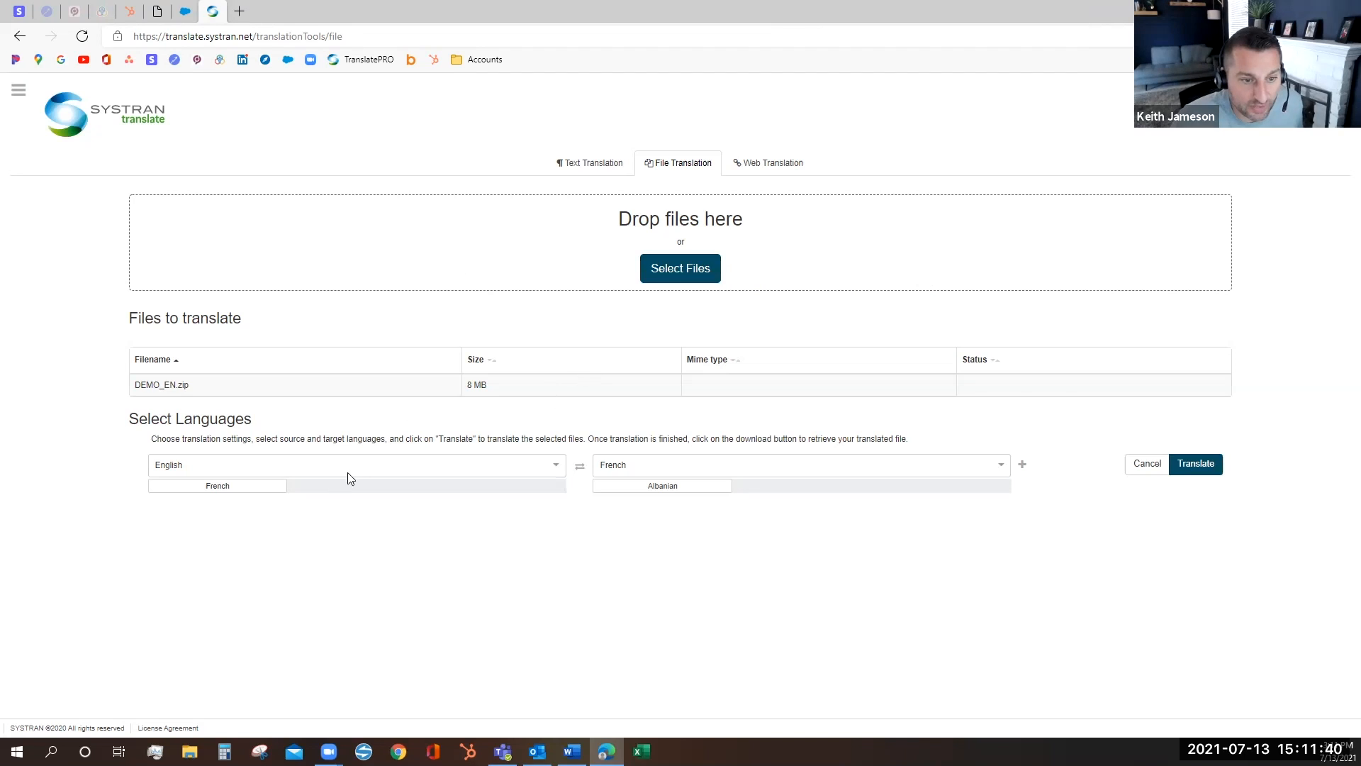
click(355, 465)
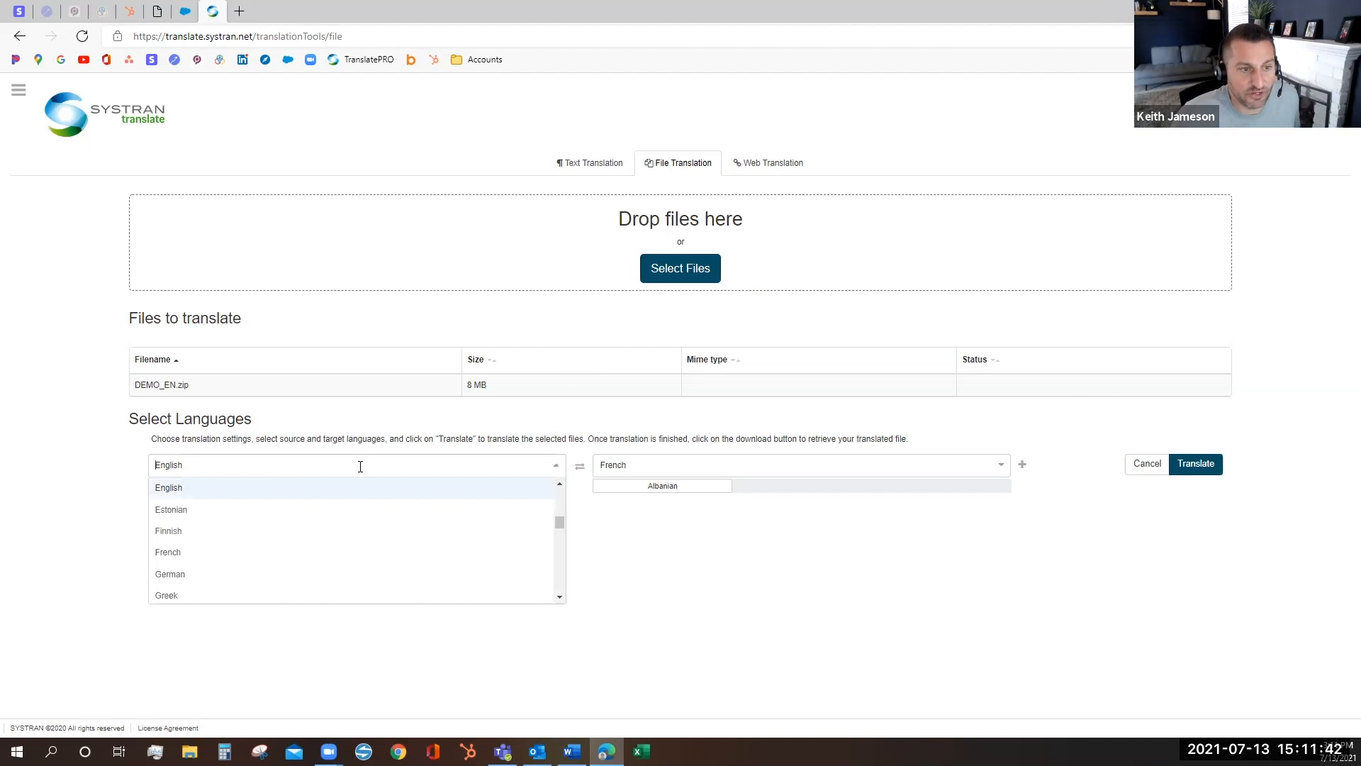
click(168, 486)
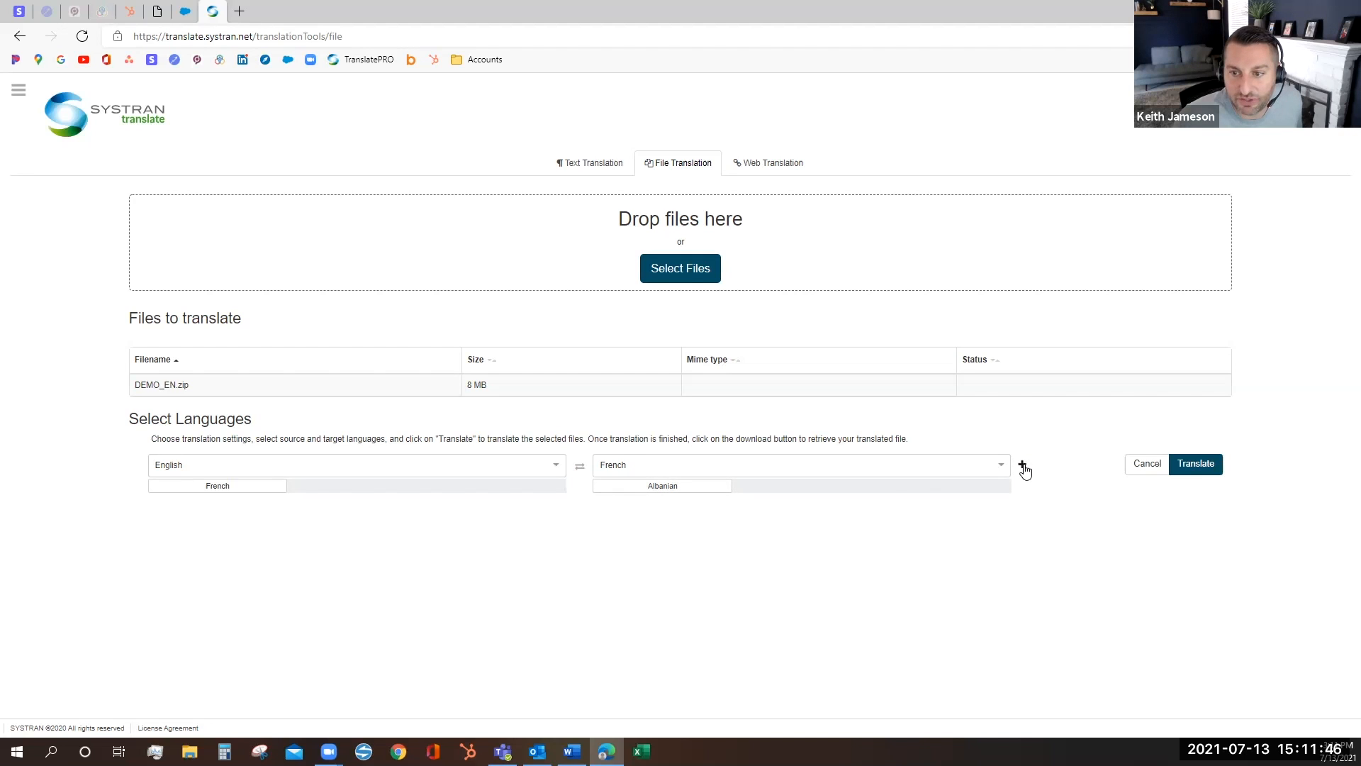
- Choose the Generic (by SYSTRAN) model profile and start translating the archive
click(1024, 465)
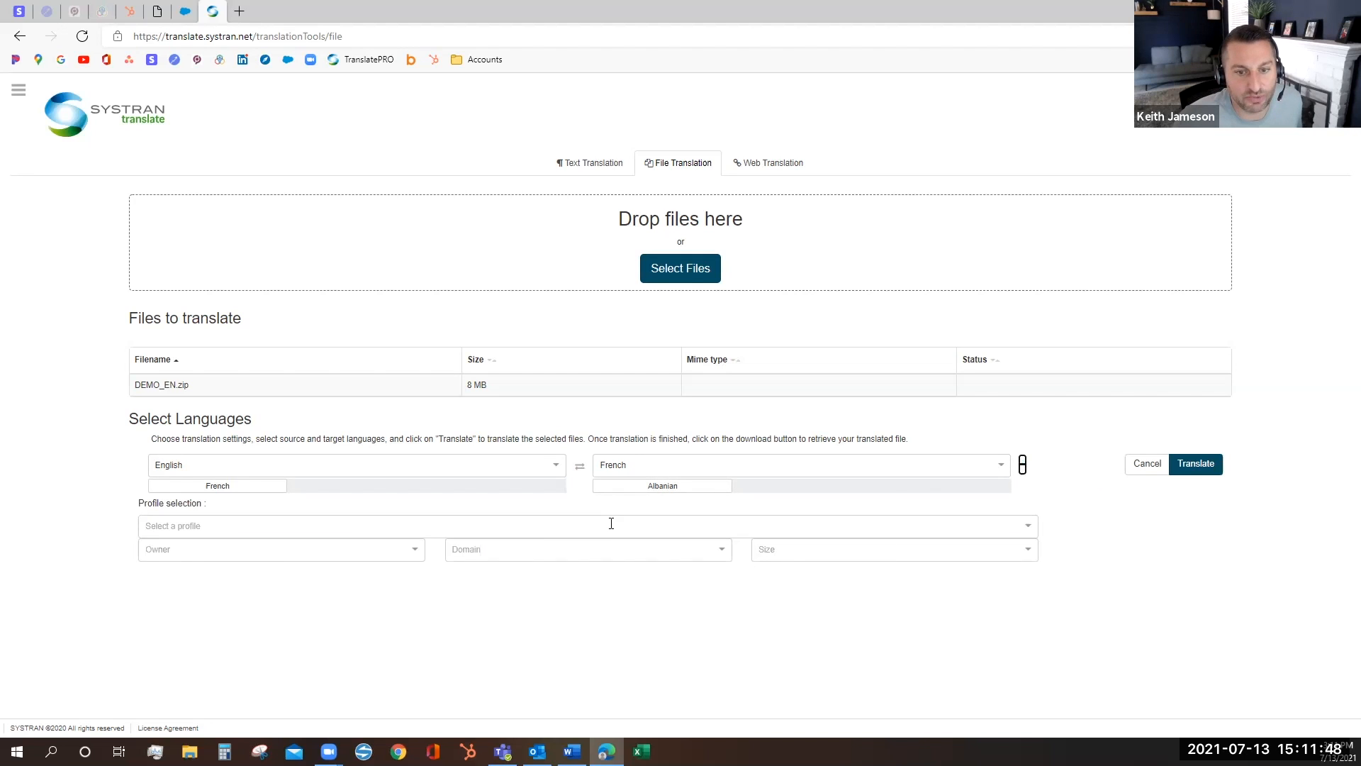
click(587, 524)
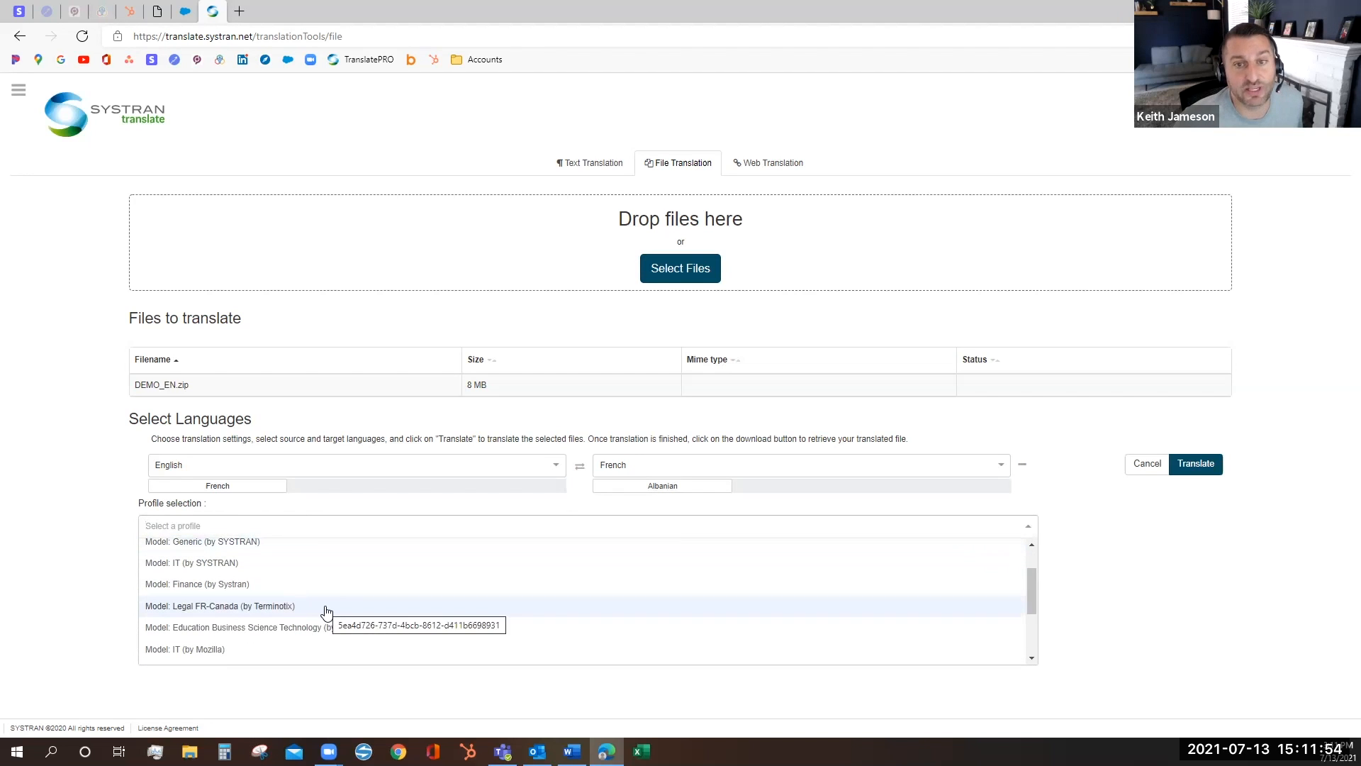
scroll(down, 3)
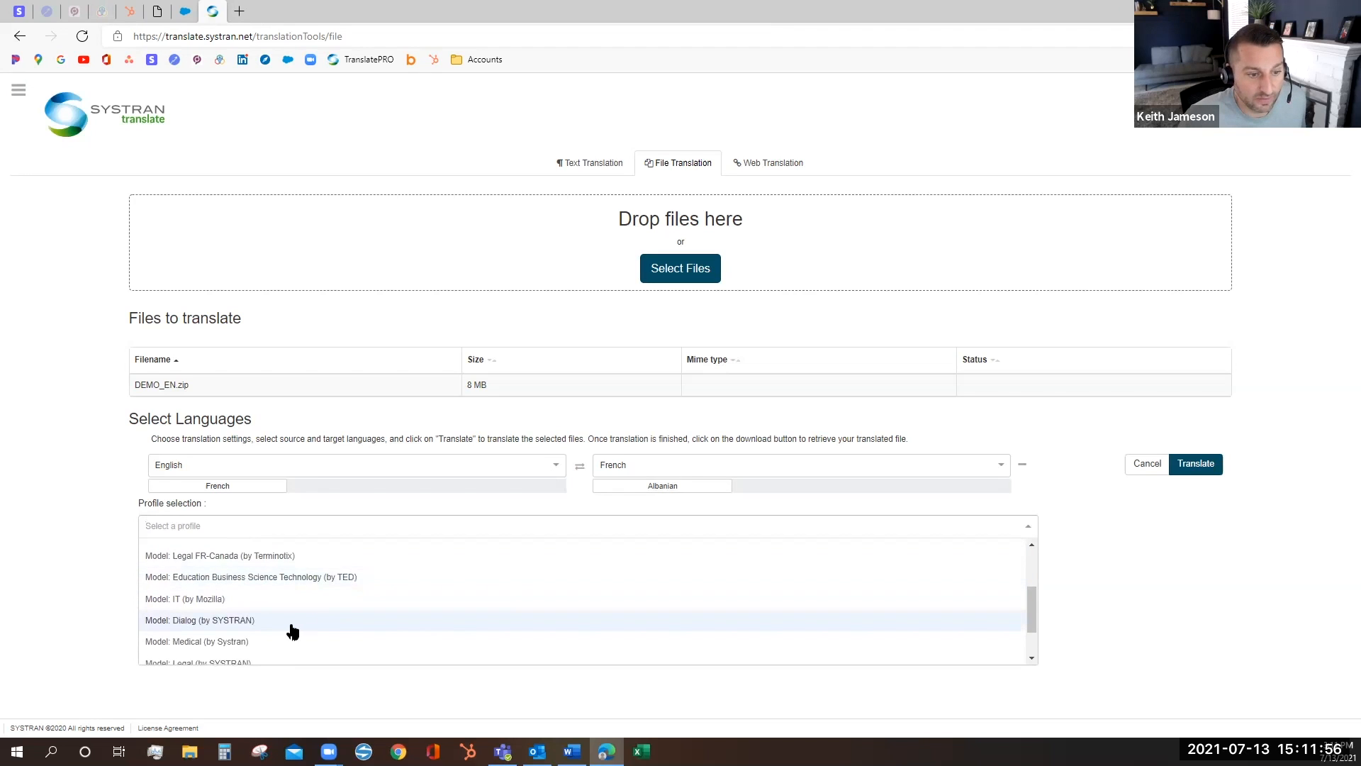
scroll(down, 3)
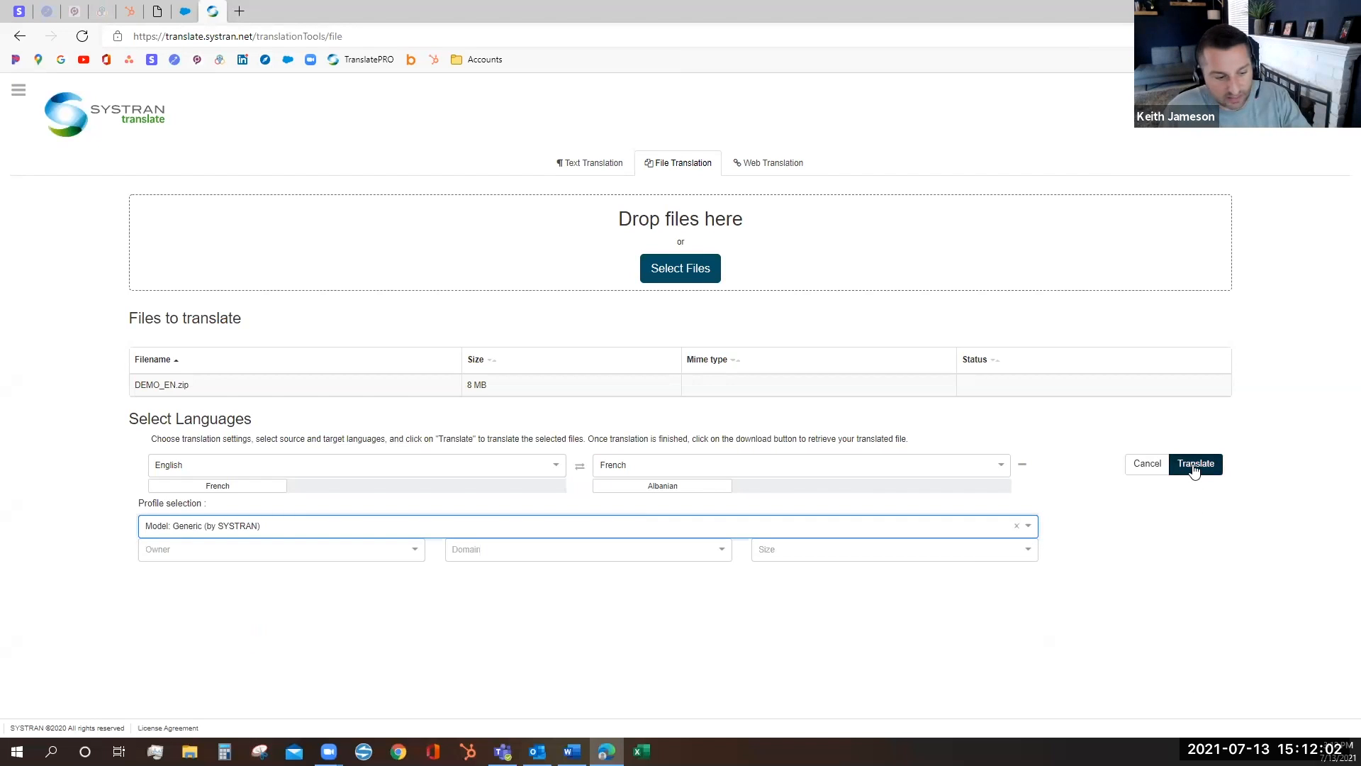
click(1195, 462)
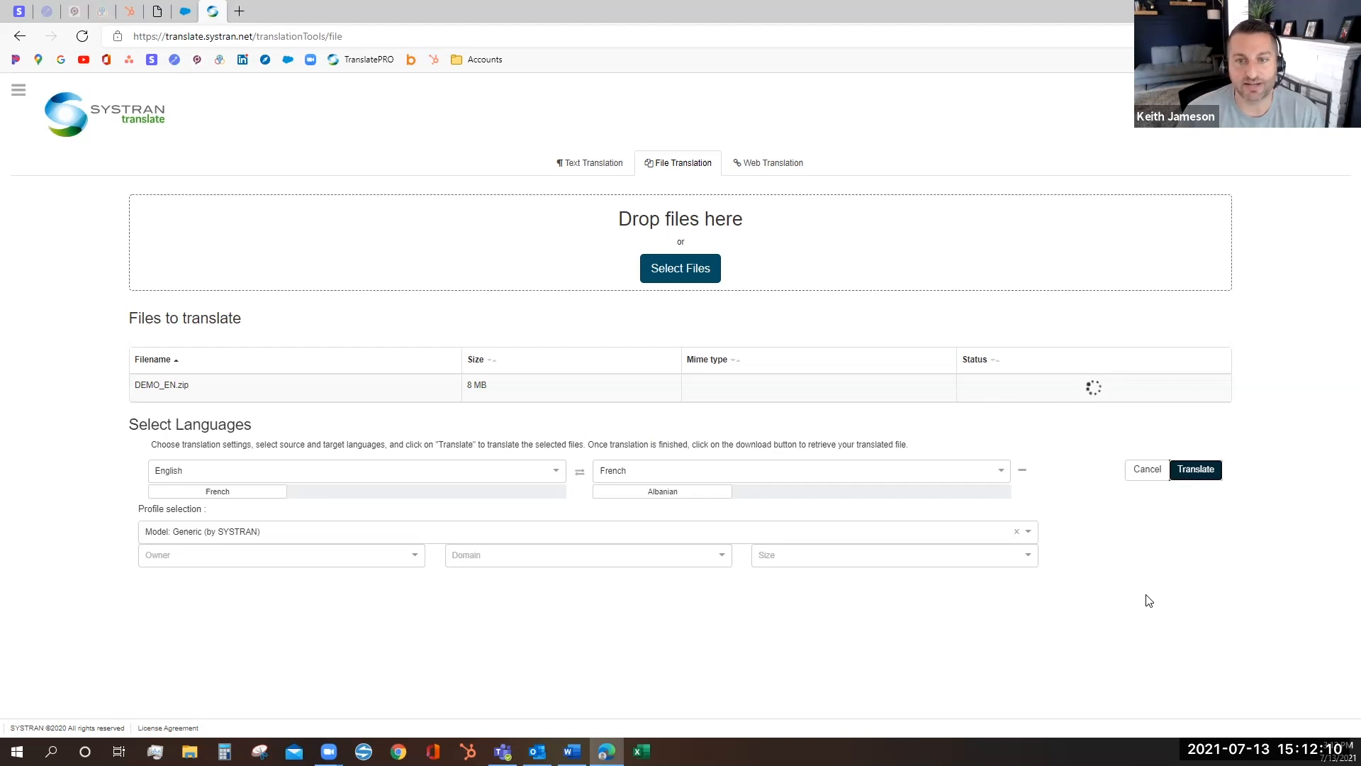
- Wait until DEMO_EN.zip shows as translated, then bring up its gear actions
click(1195, 469)
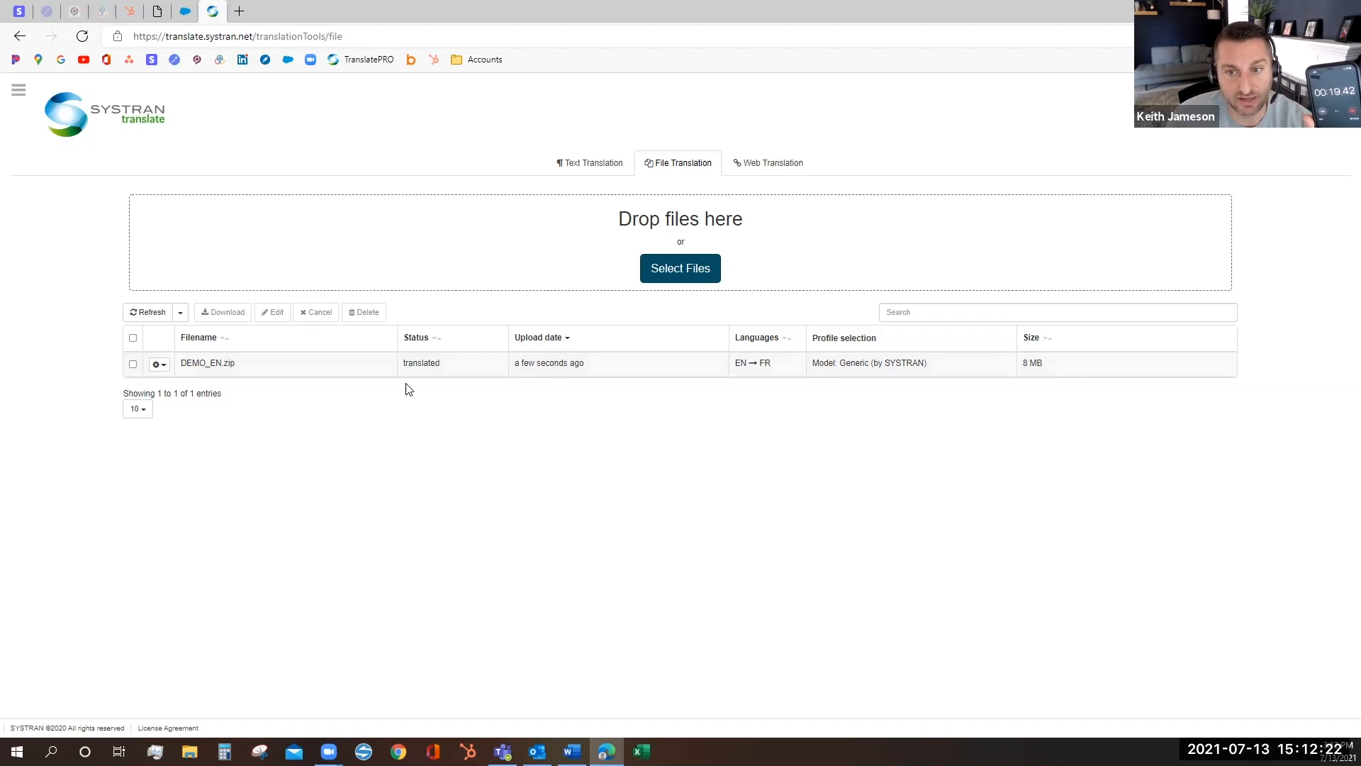
mouse_move(419, 373)
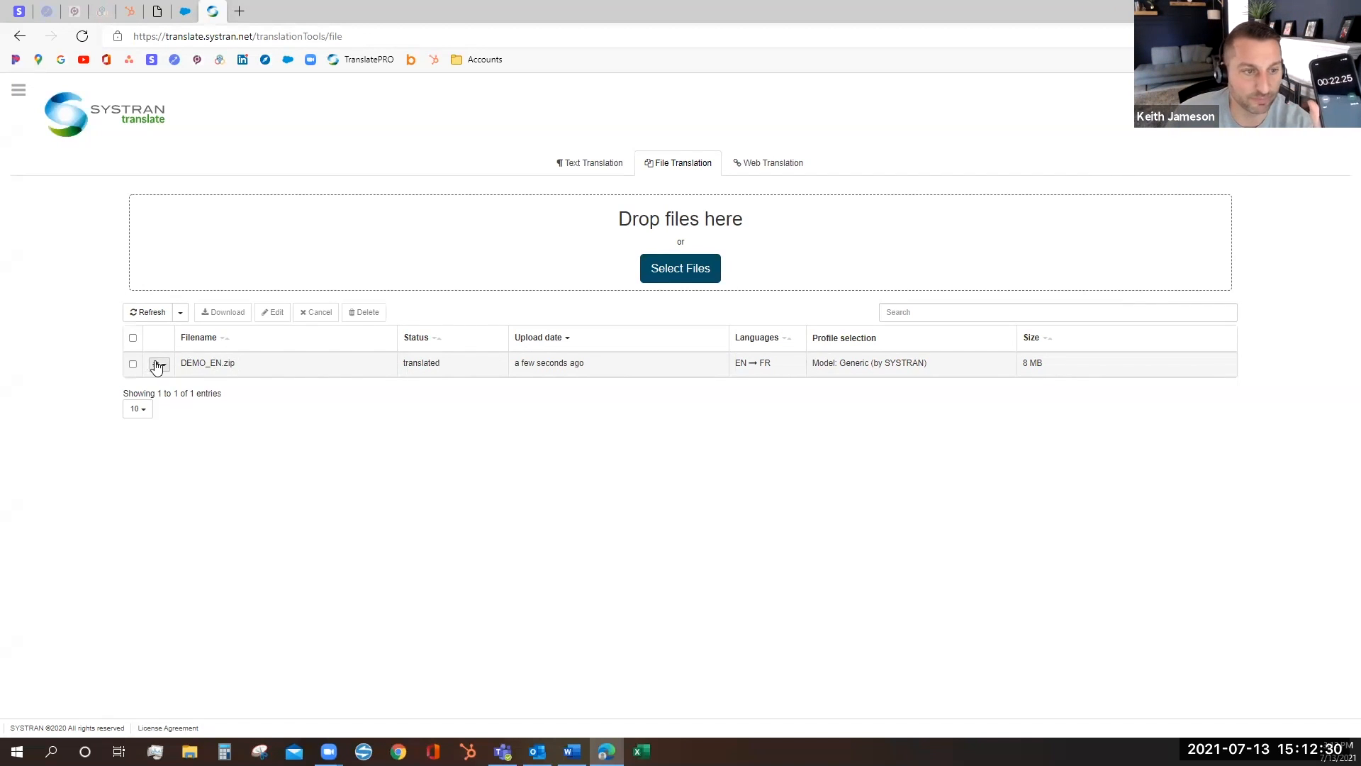
click(157, 363)
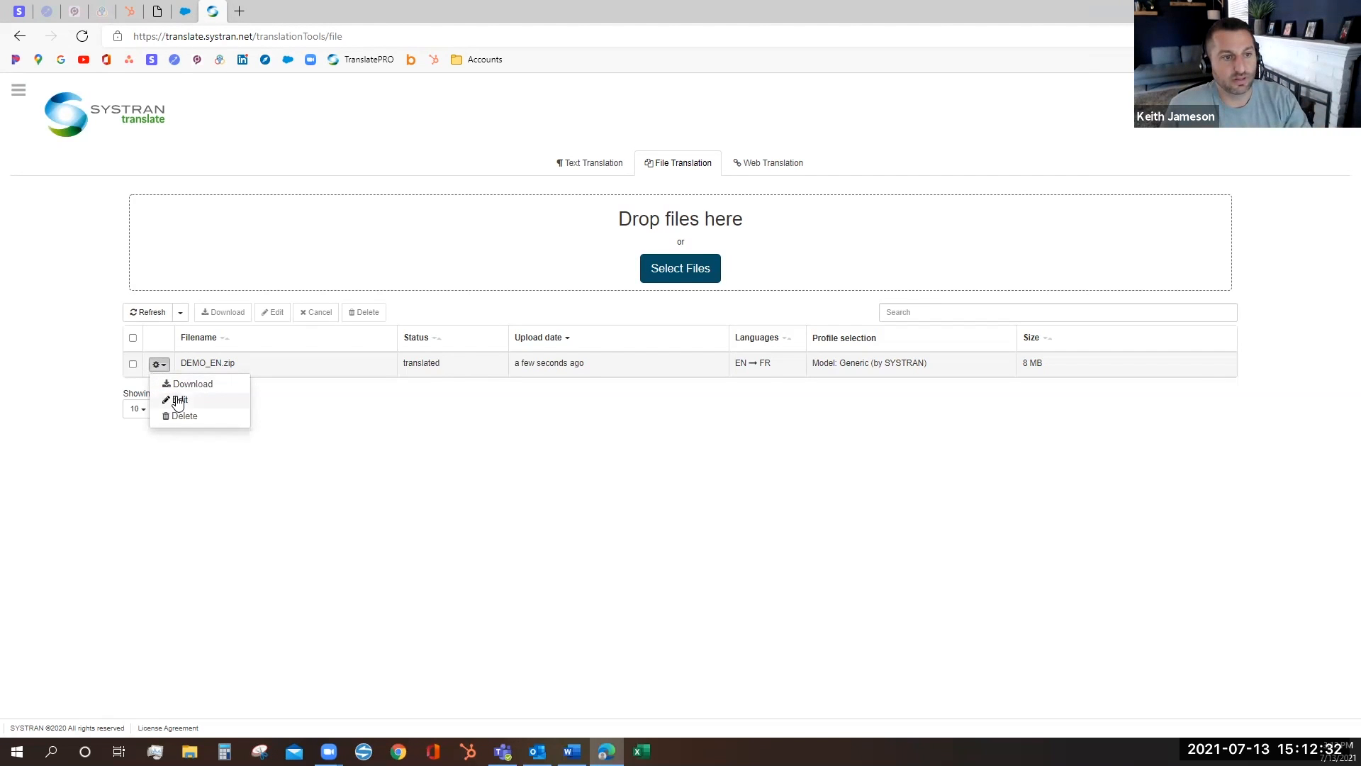
- List the archive's six translated files and download the French DEMO Intro (US_PRO).pptx
click(180, 400)
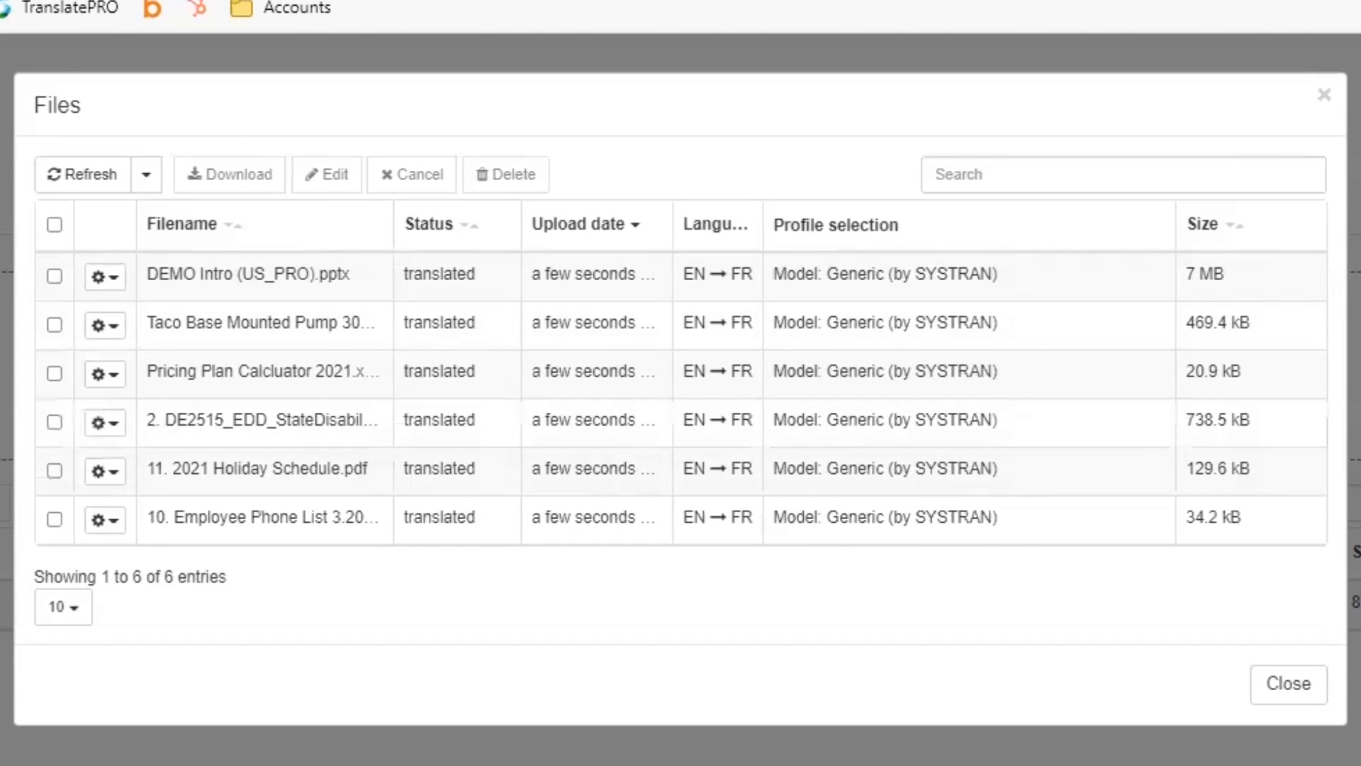
mouse_move(348, 295)
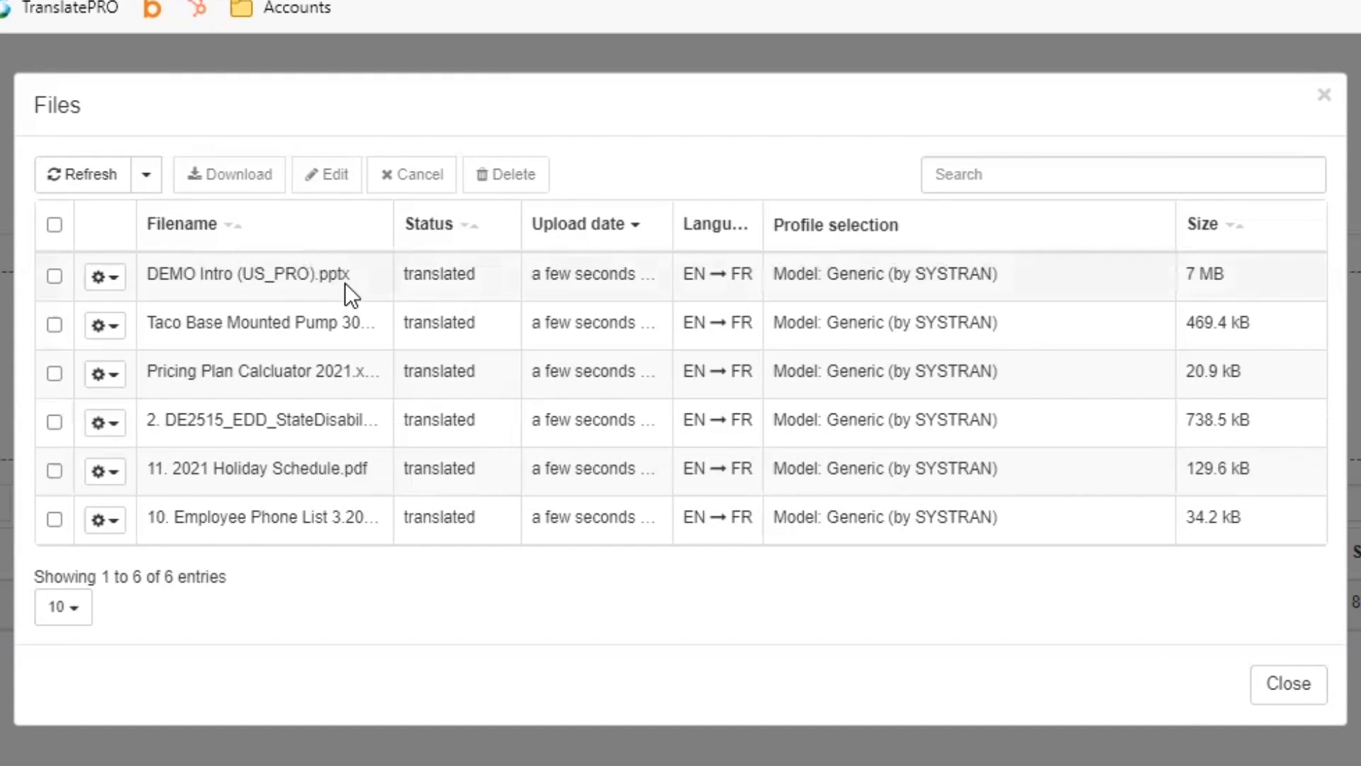
mouse_move(384, 323)
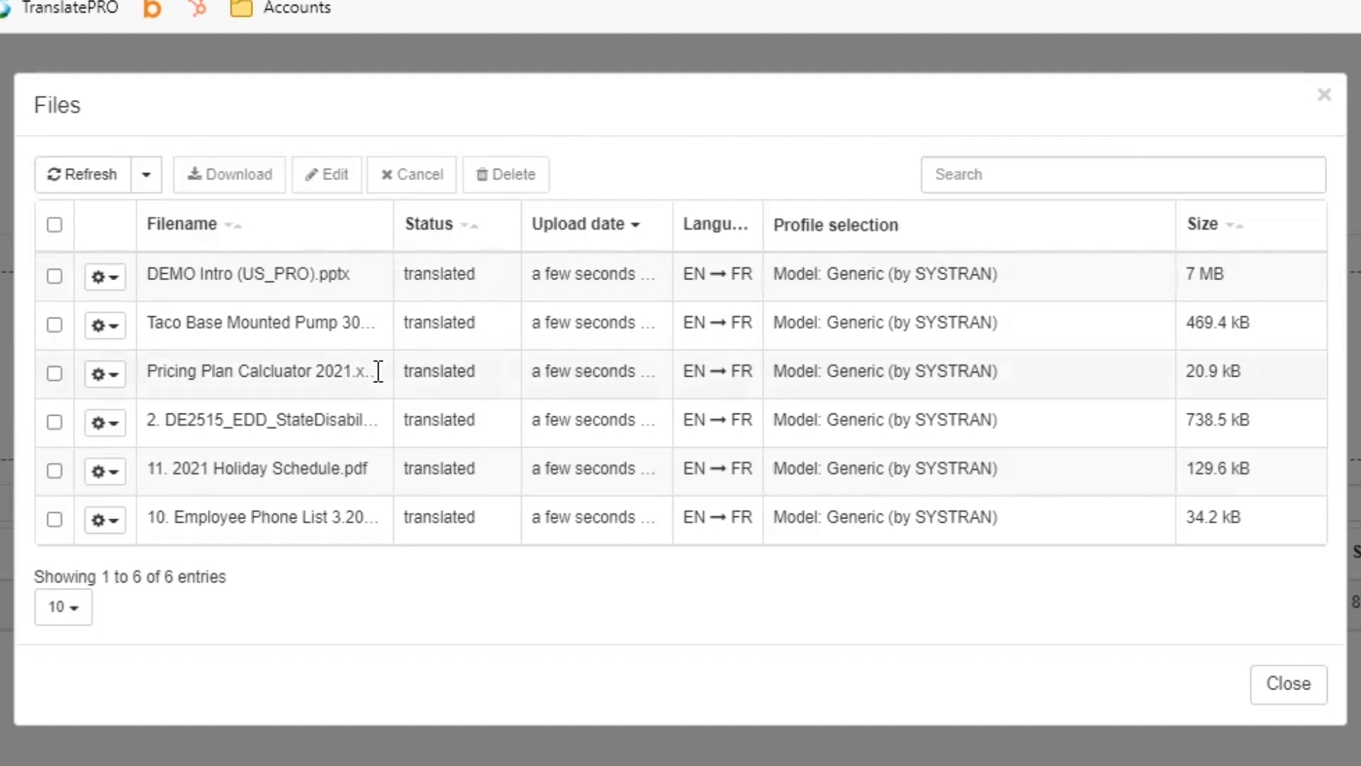
mouse_move(312, 442)
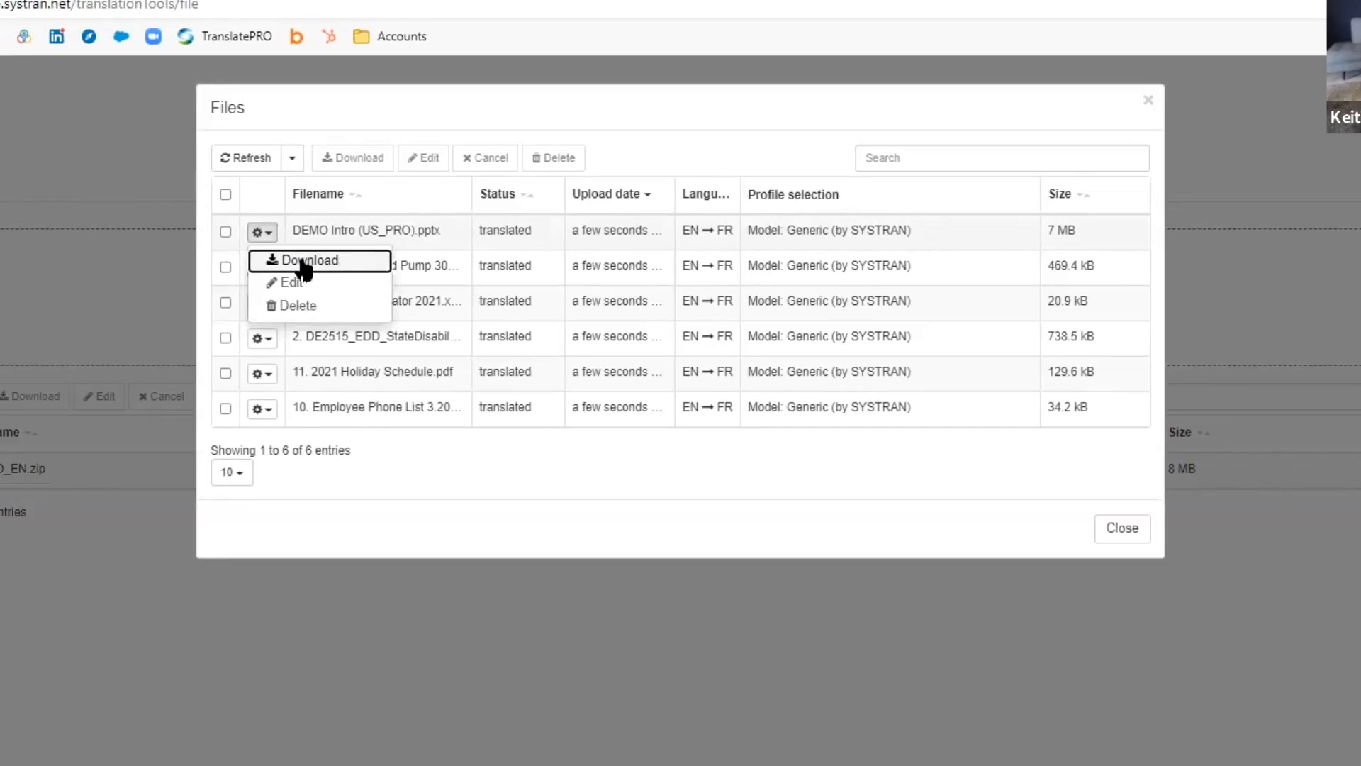
click(315, 259)
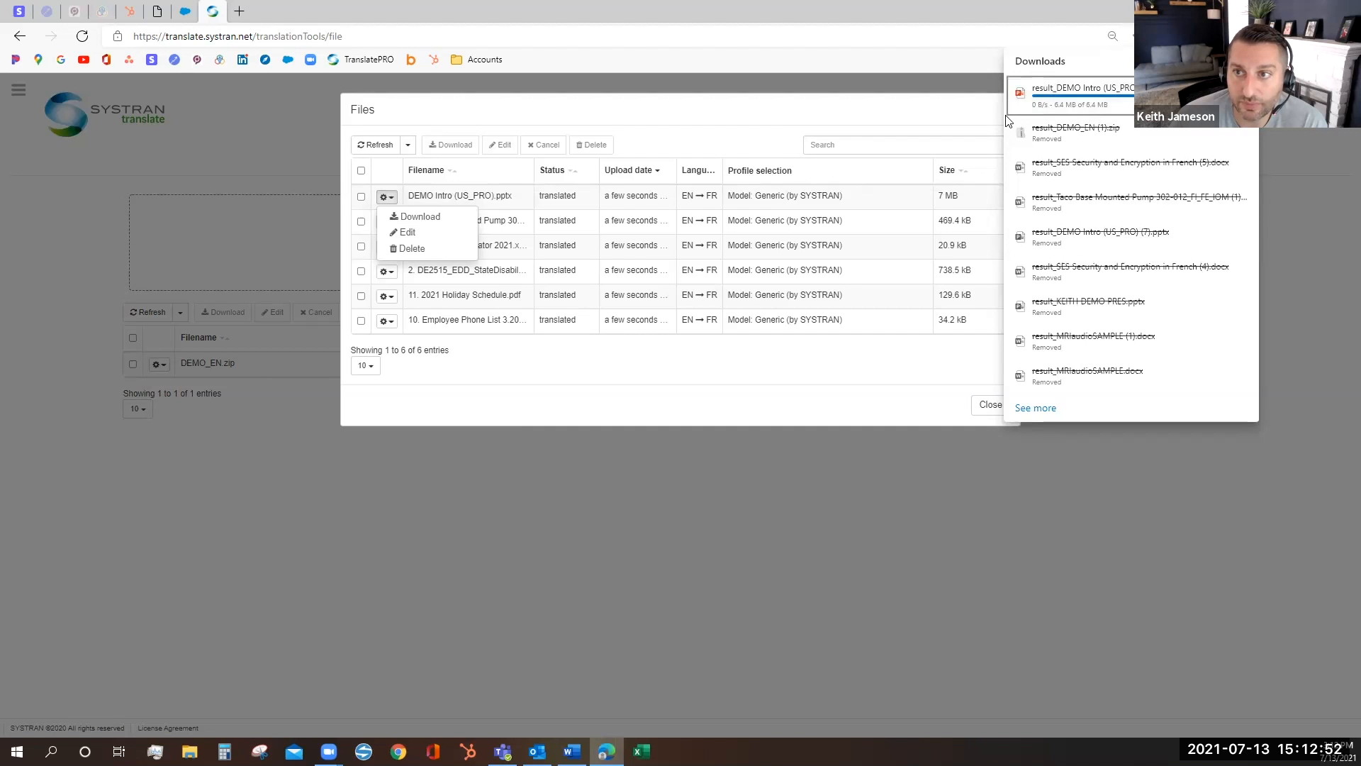
- Review the French slides (Ordre du jour, A propos de SYSTRAN) in PowerPoint and close it
click(1080, 87)
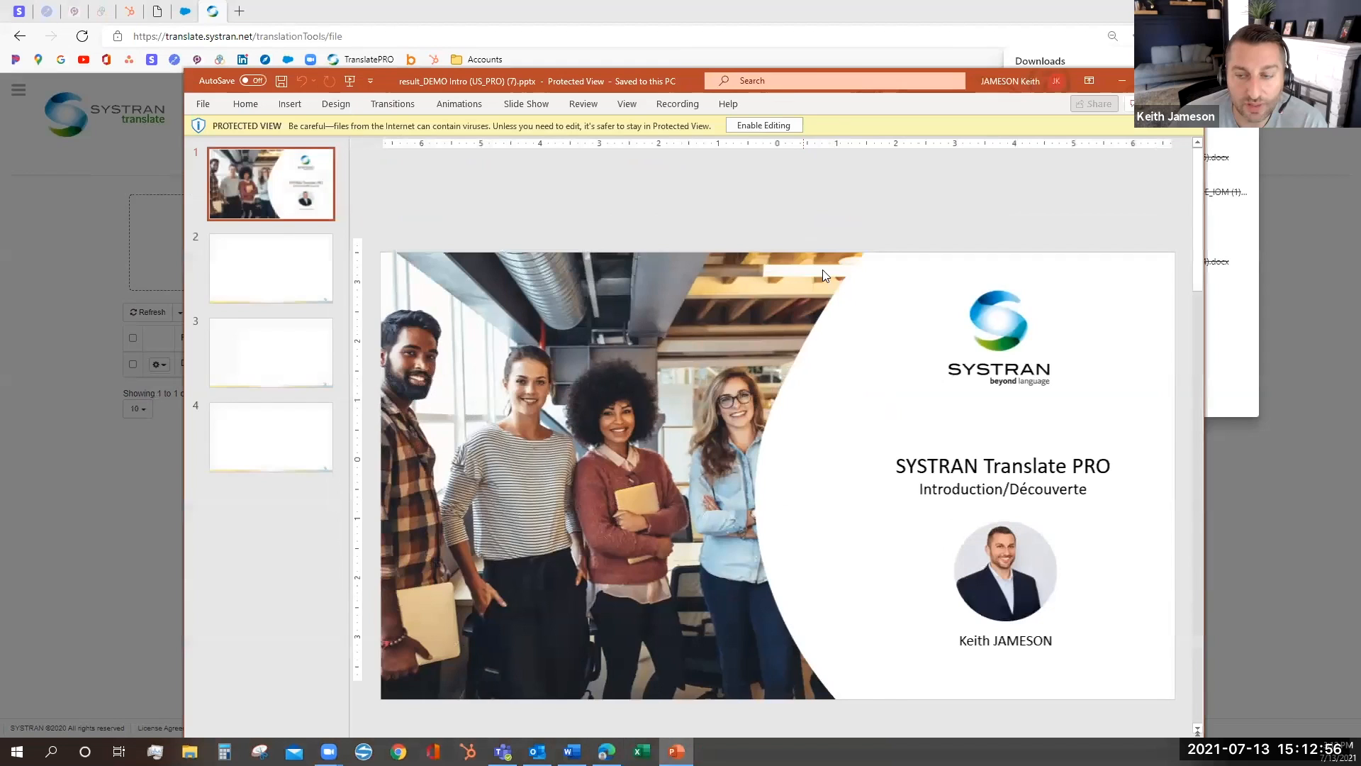
click(269, 268)
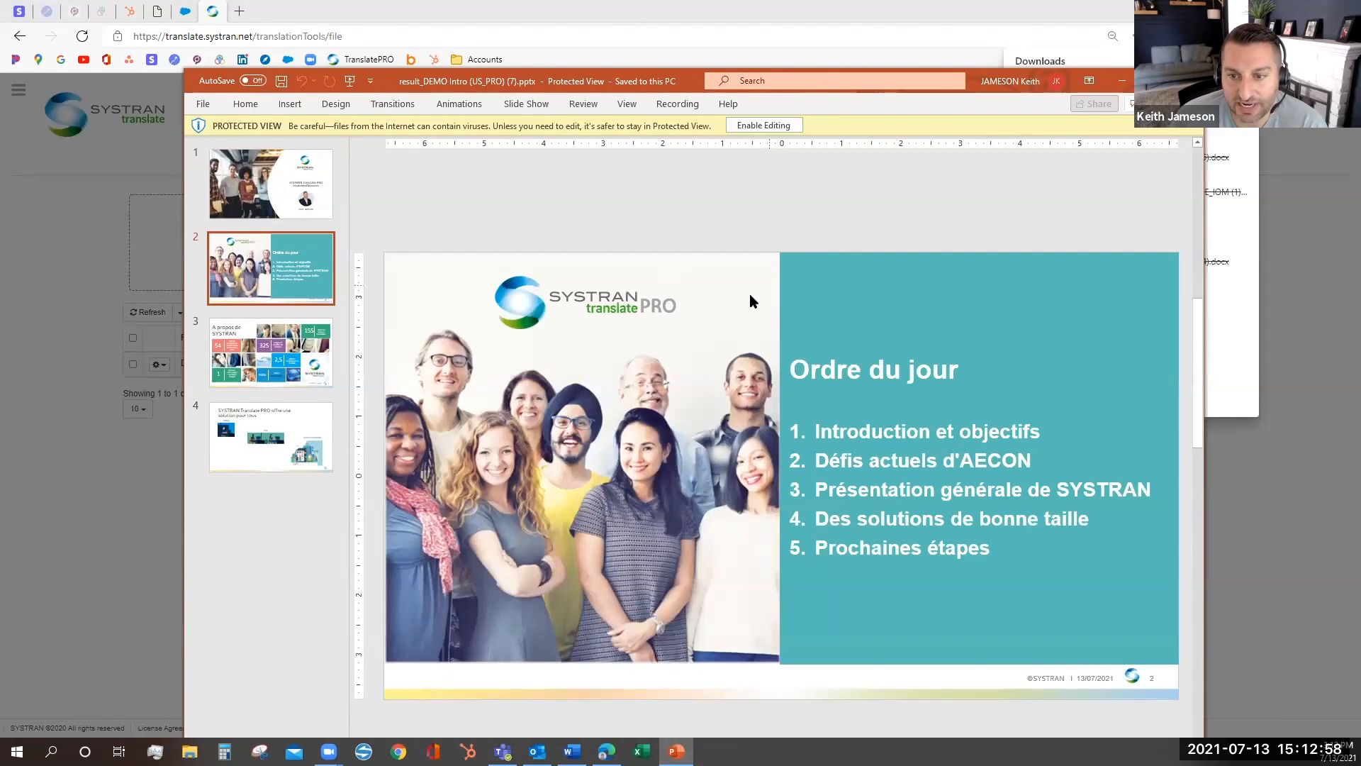
click(269, 351)
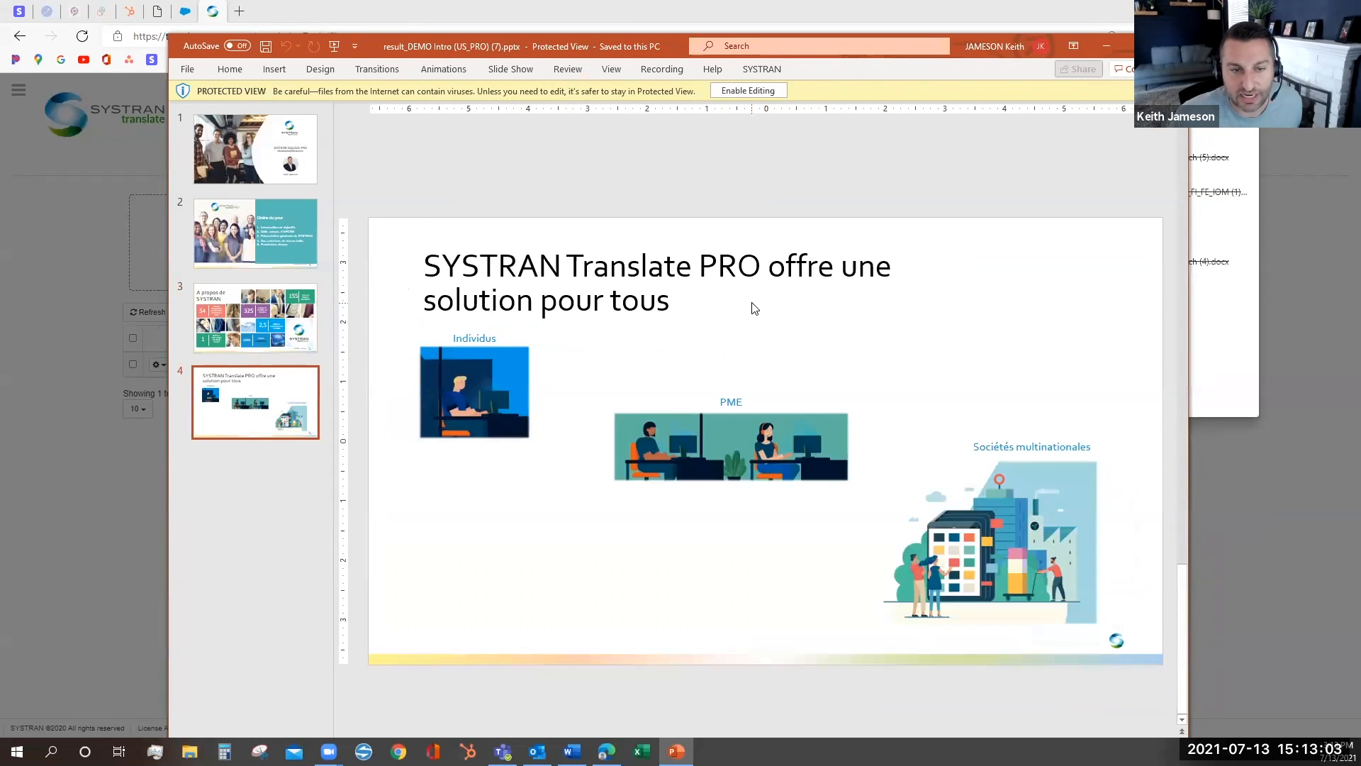
click(255, 316)
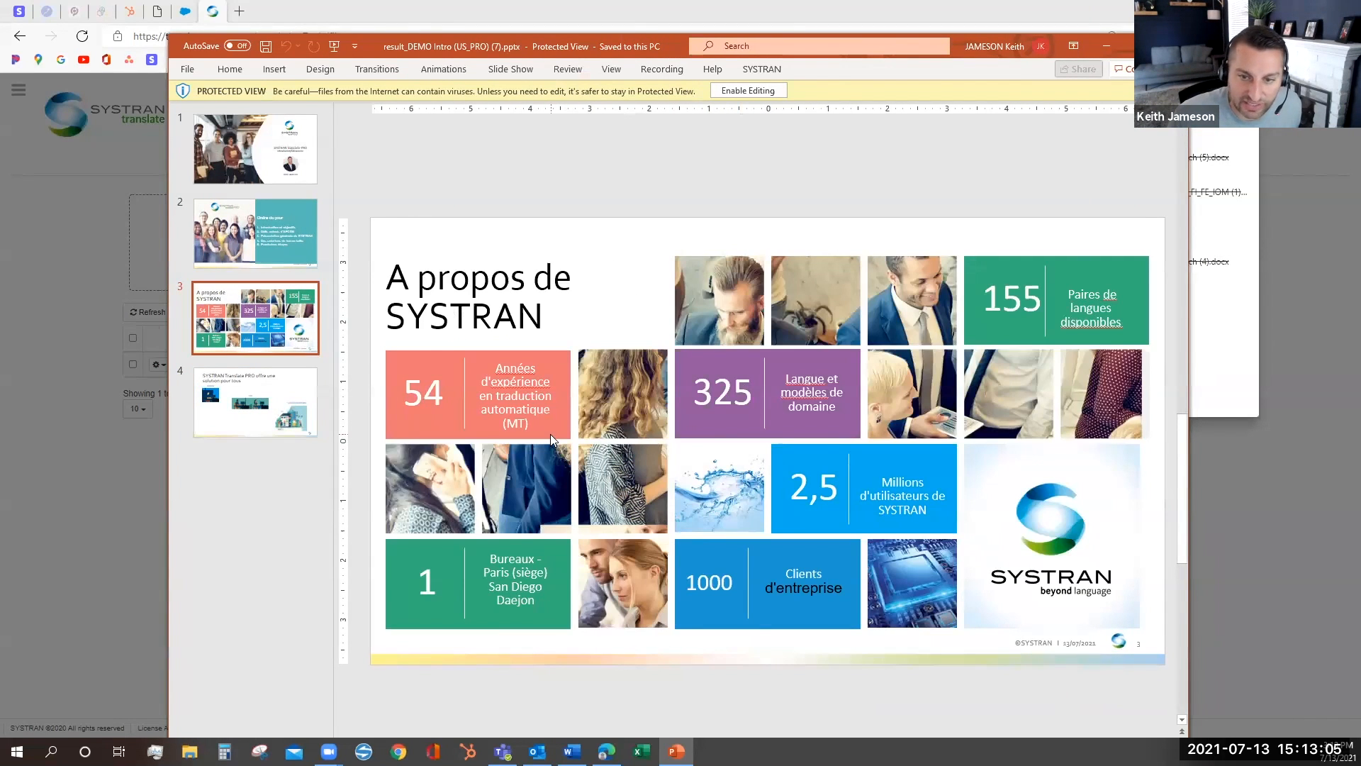
click(255, 231)
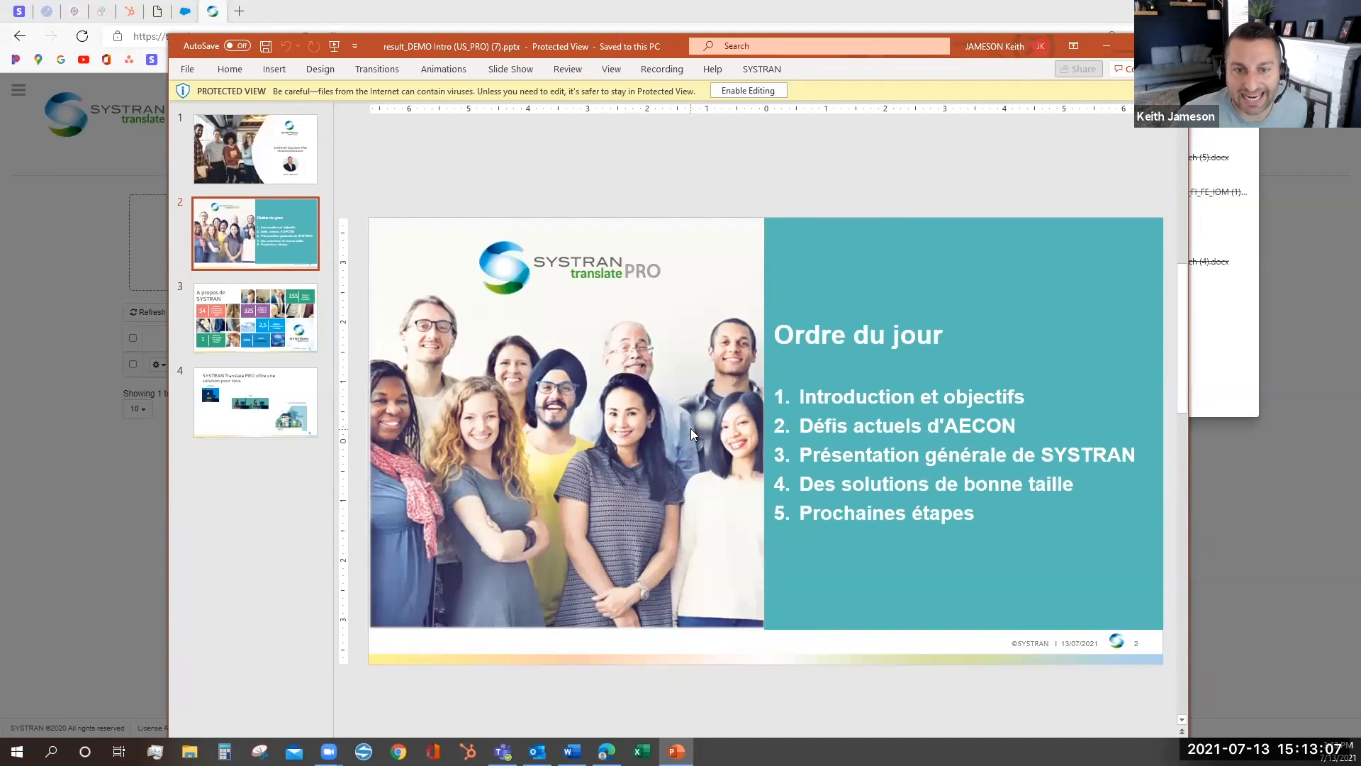
click(255, 149)
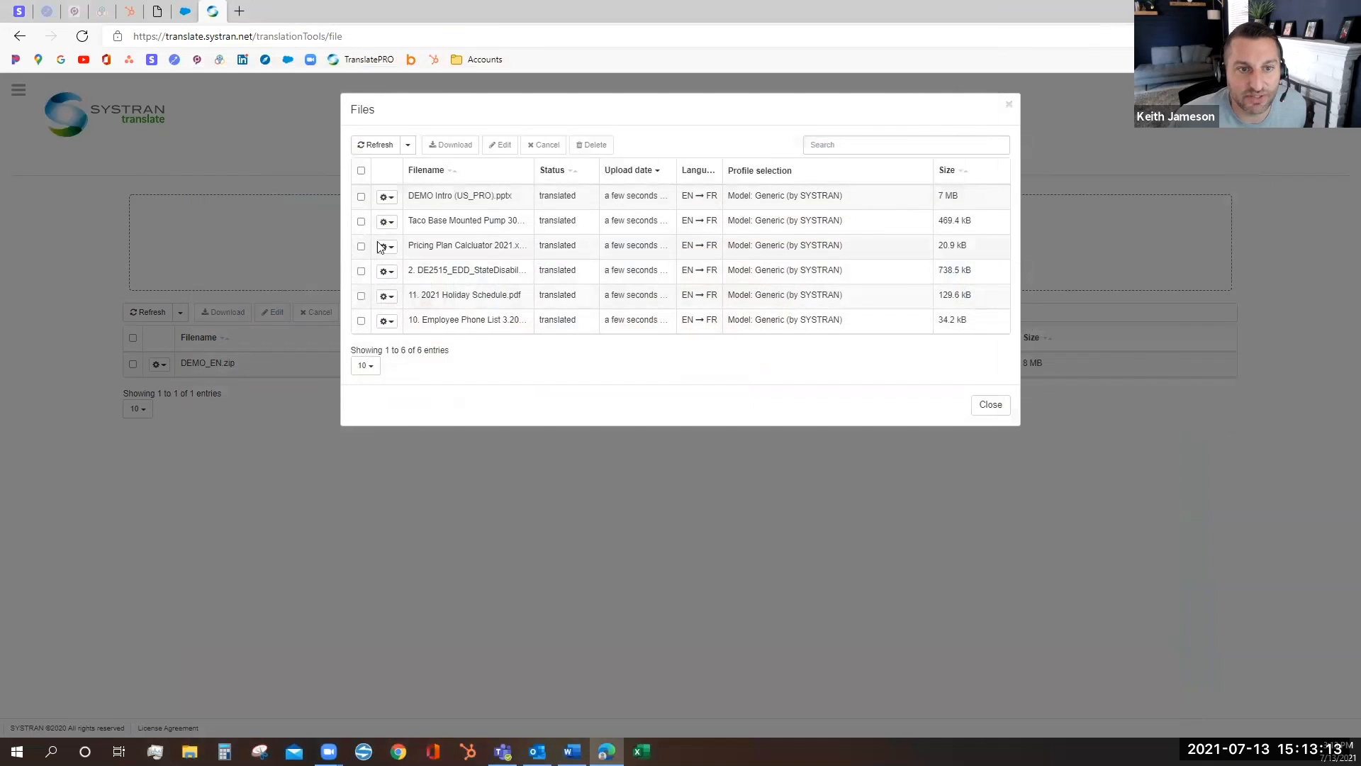
- Download the translated Pricing Plan Calculator spreadsheet and open it in Excel
click(387, 245)
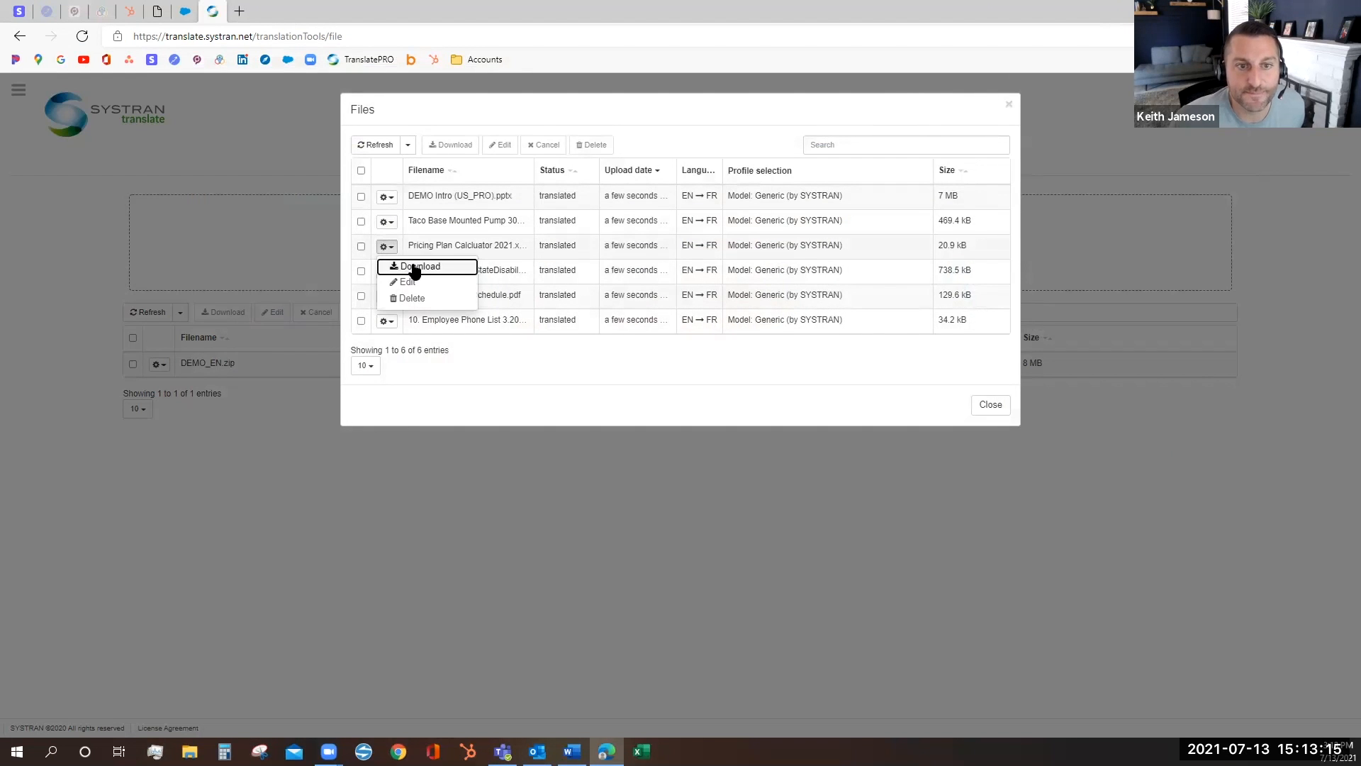
click(419, 265)
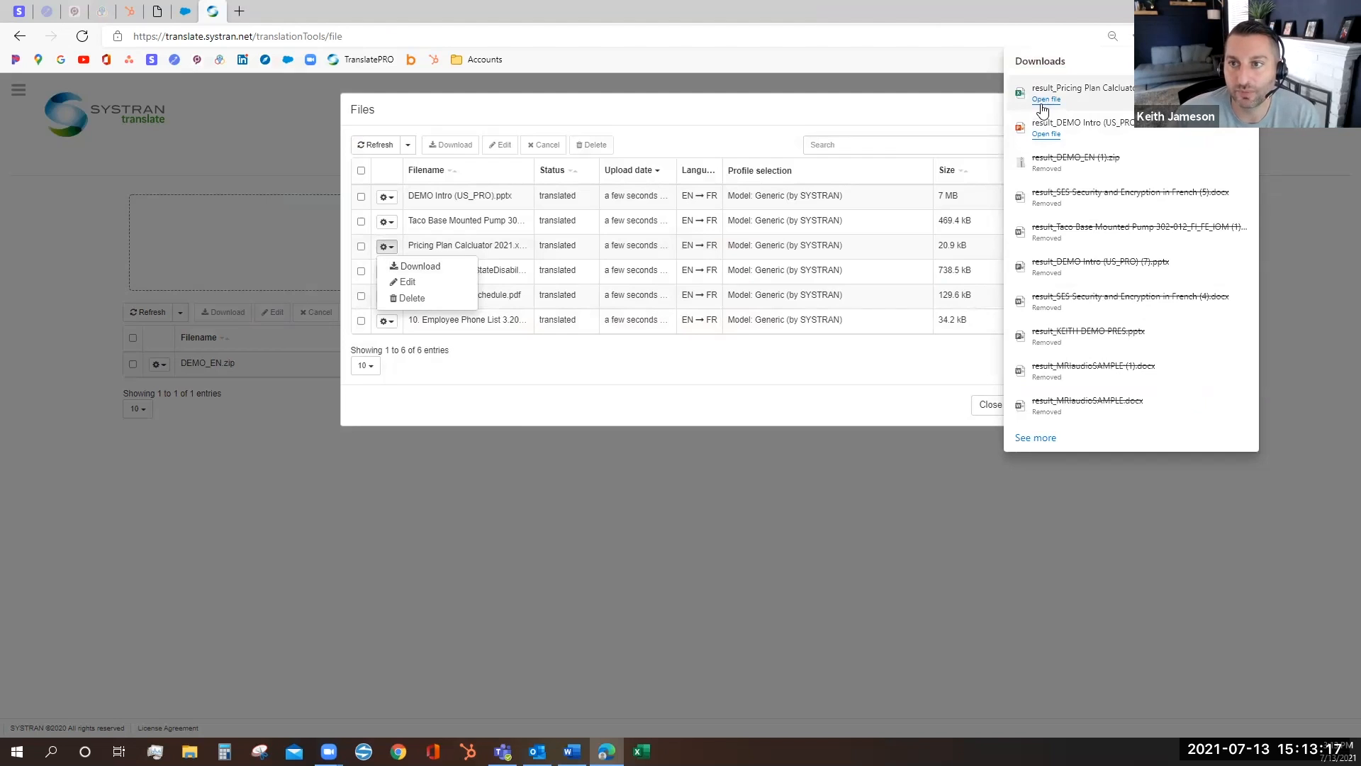
click(1046, 97)
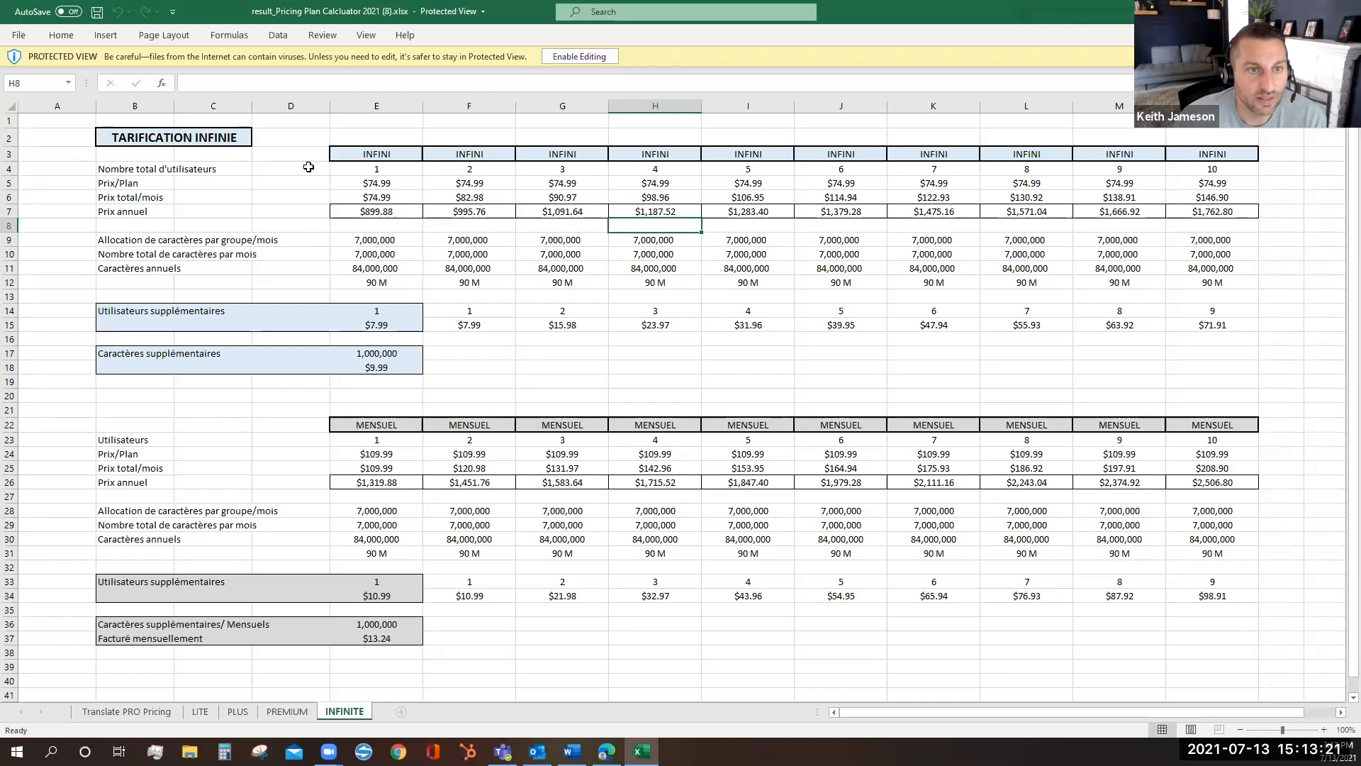
- Browse the PREMIUM and LITE pricing sheets of the translated calculator
click(286, 710)
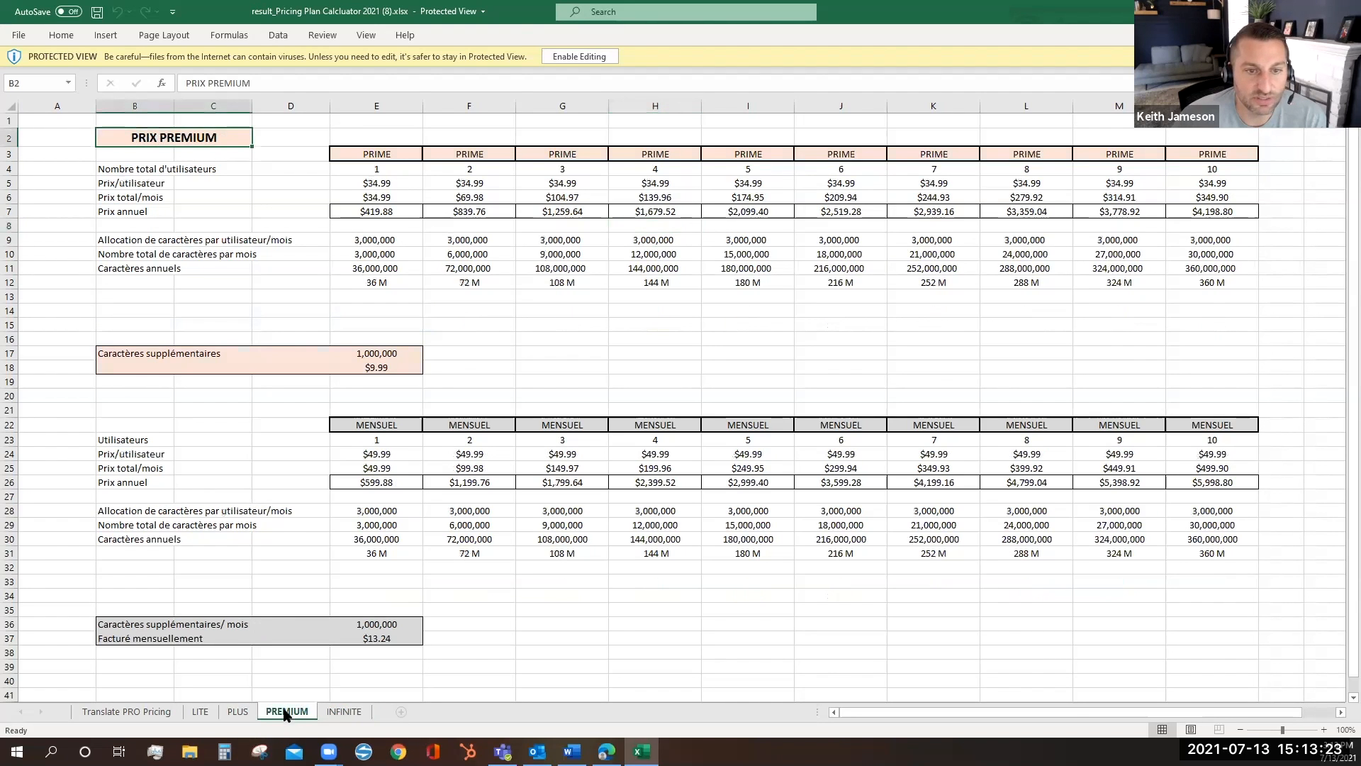
click(200, 711)
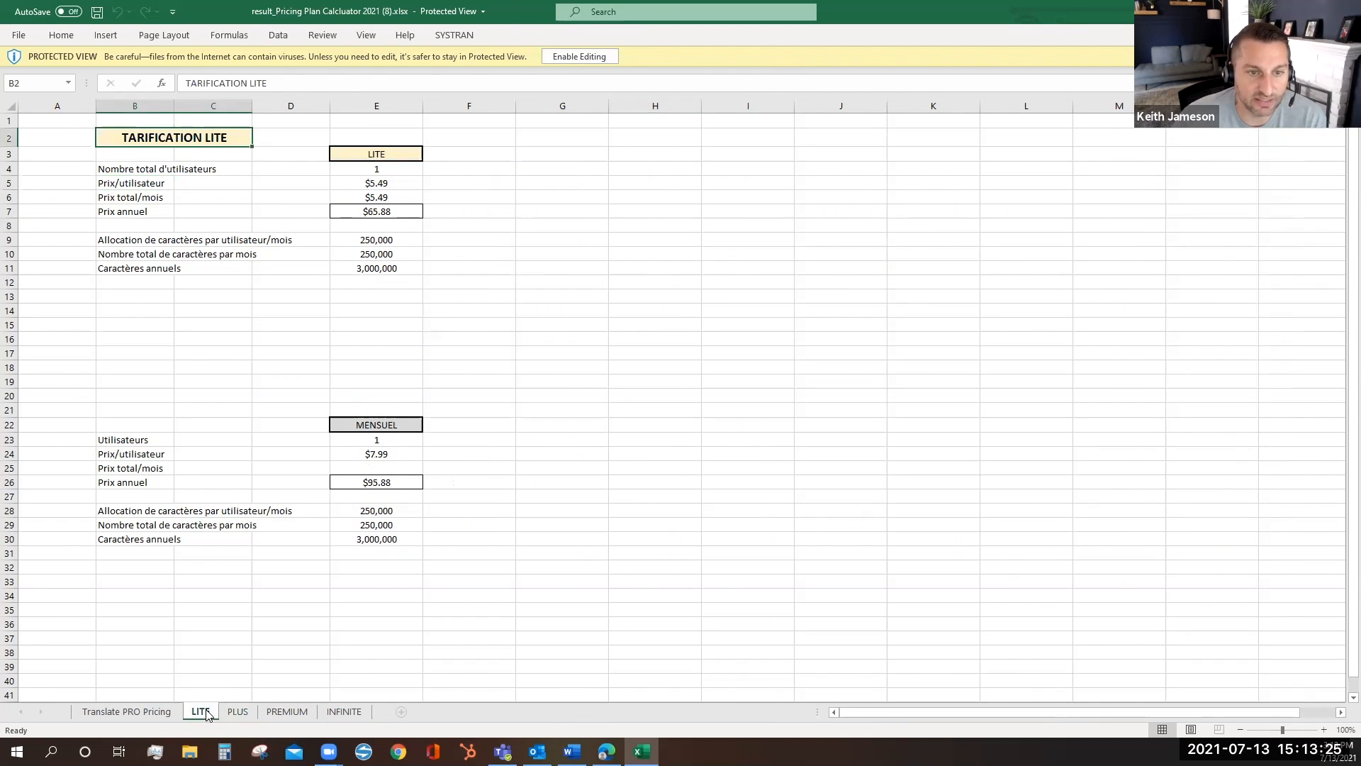
click(127, 710)
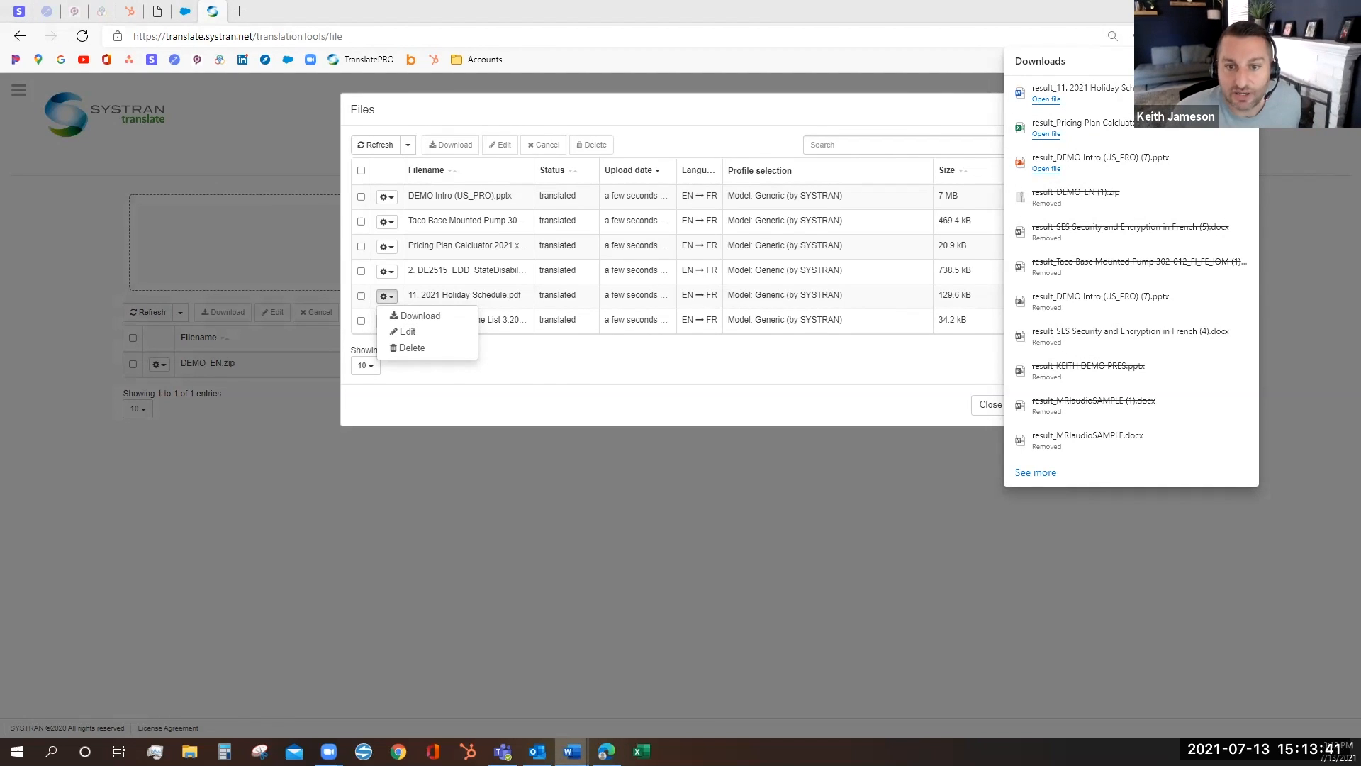
- View the downloaded French 2021 Holiday Schedule in Word and close it
click(1044, 99)
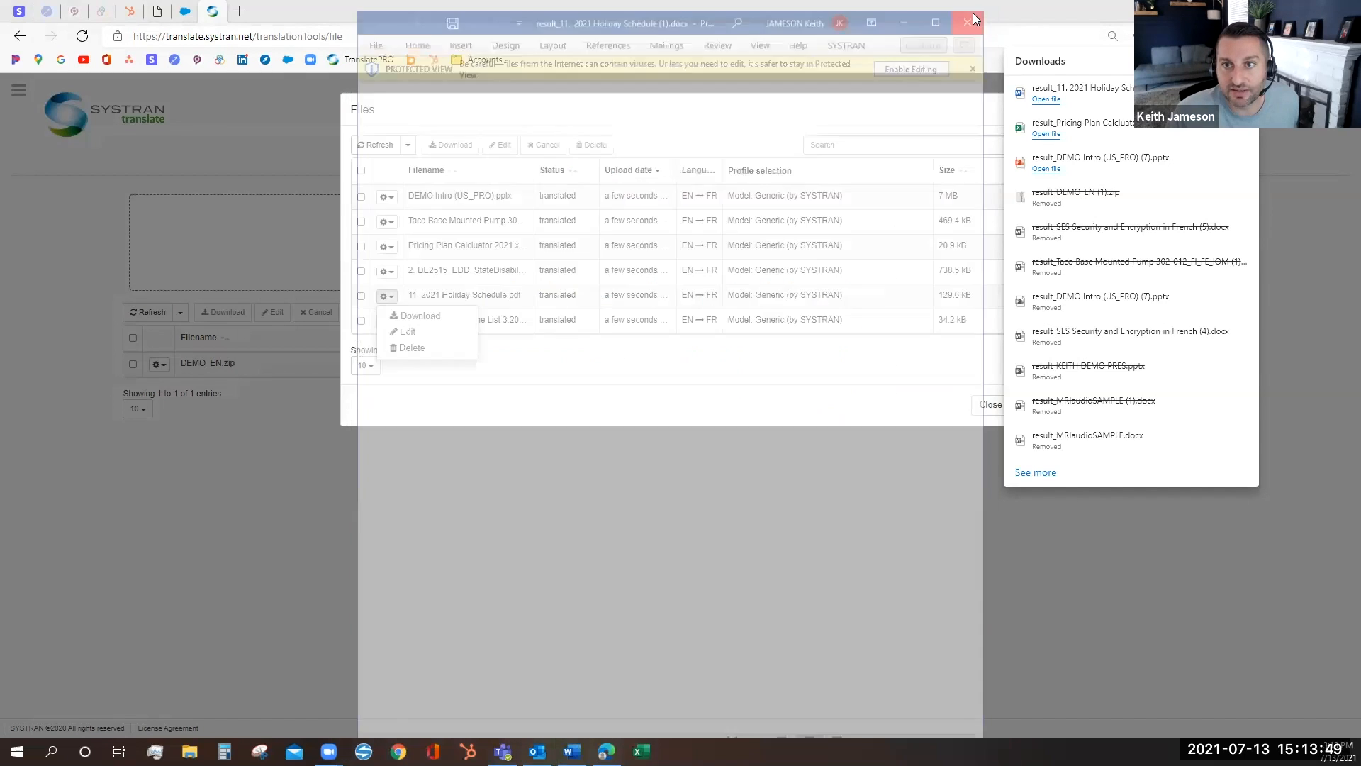
click(966, 21)
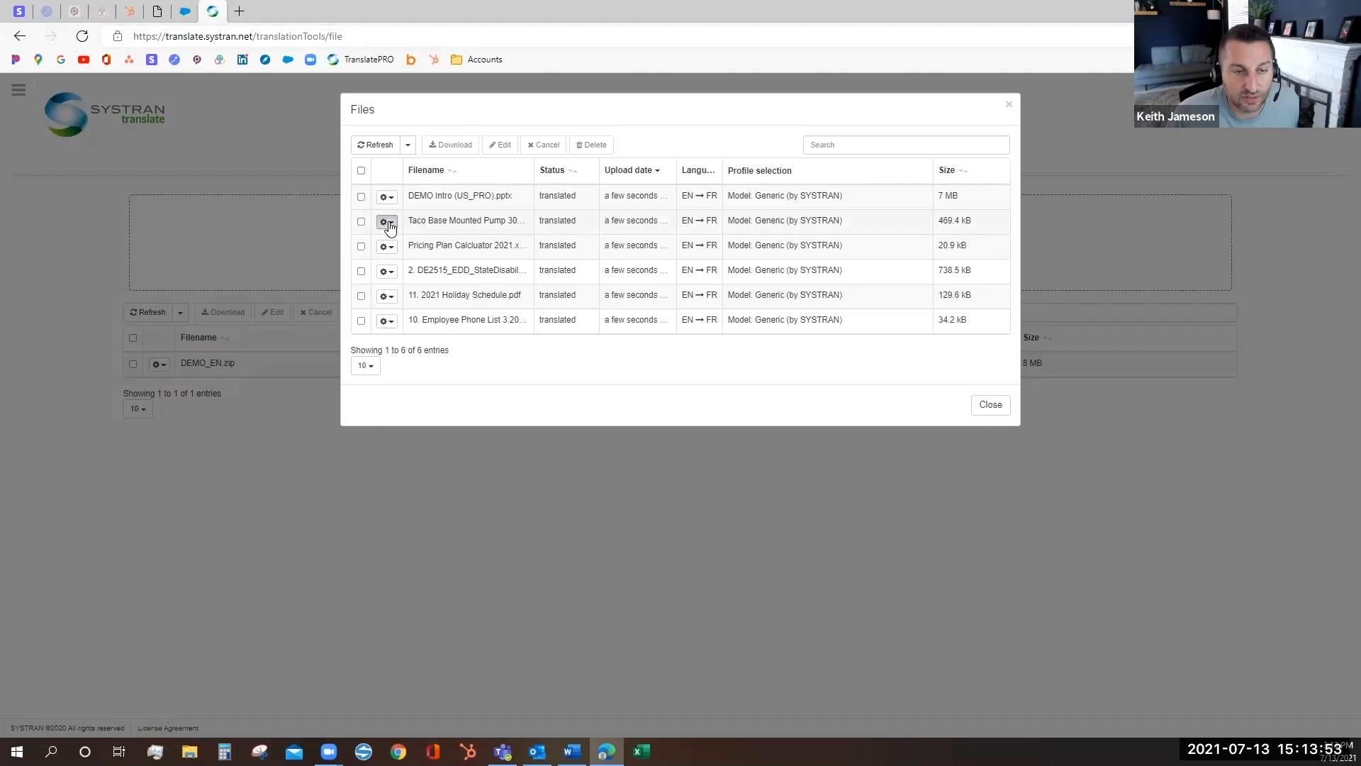
- Download the translated Taco Base Mounted Pump document via its gear actions
click(386, 221)
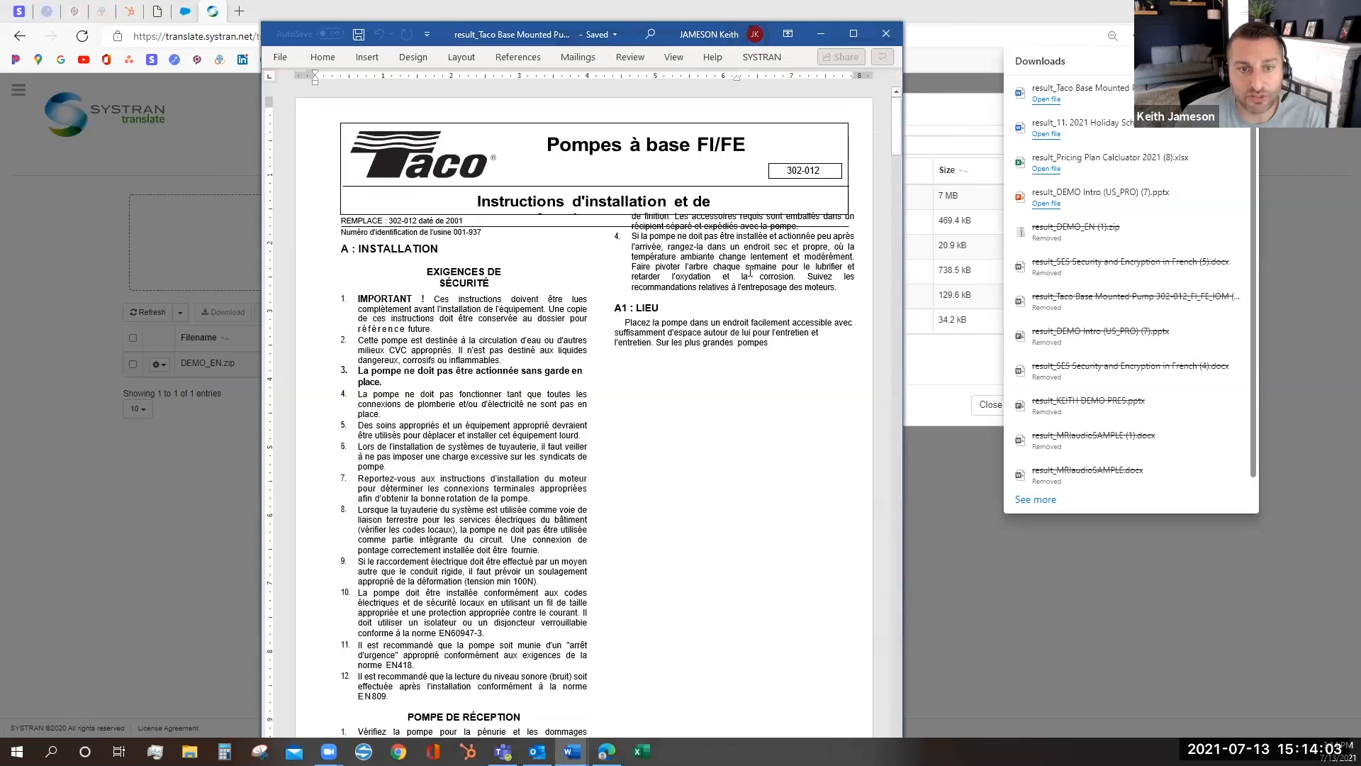
- Page through the French pump instructions and show pages Side to Side in Word
scroll(down, 3)
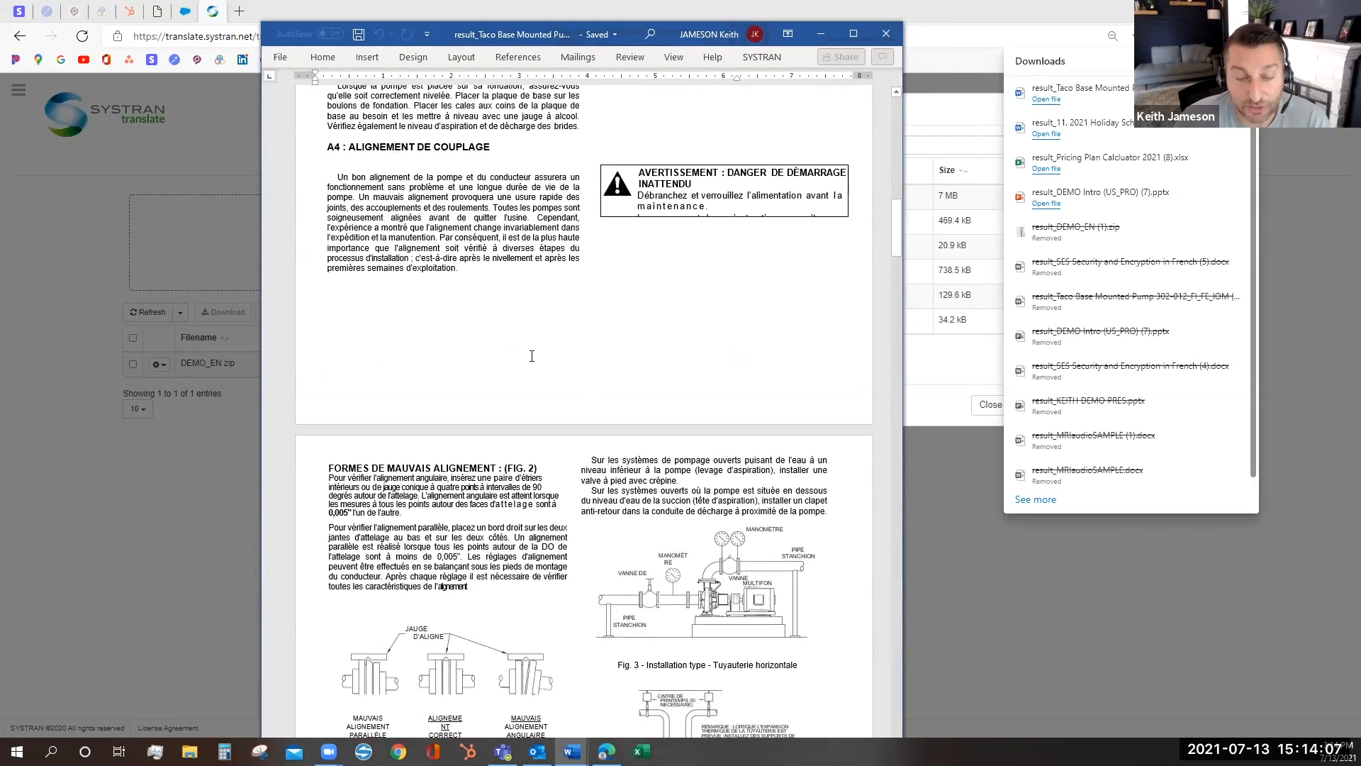
scroll(down, 3)
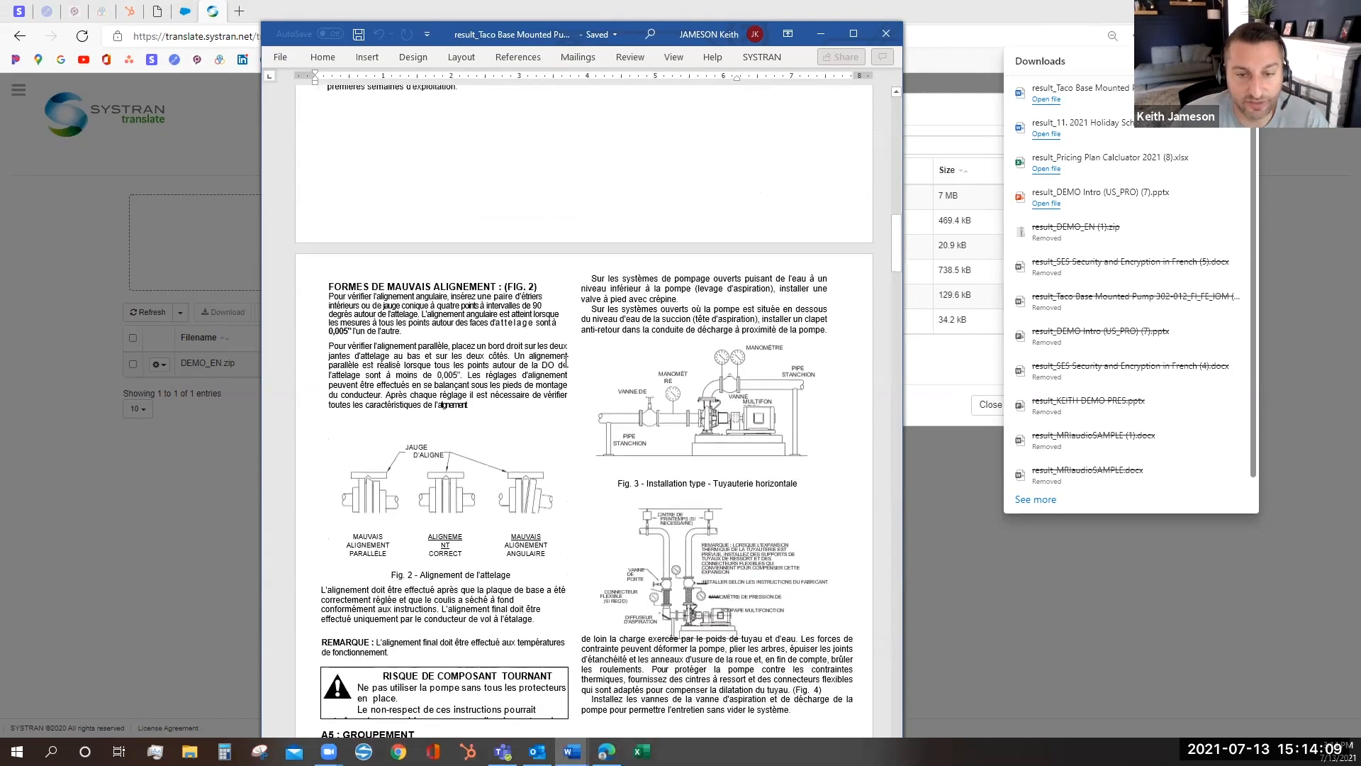
scroll(down, 3)
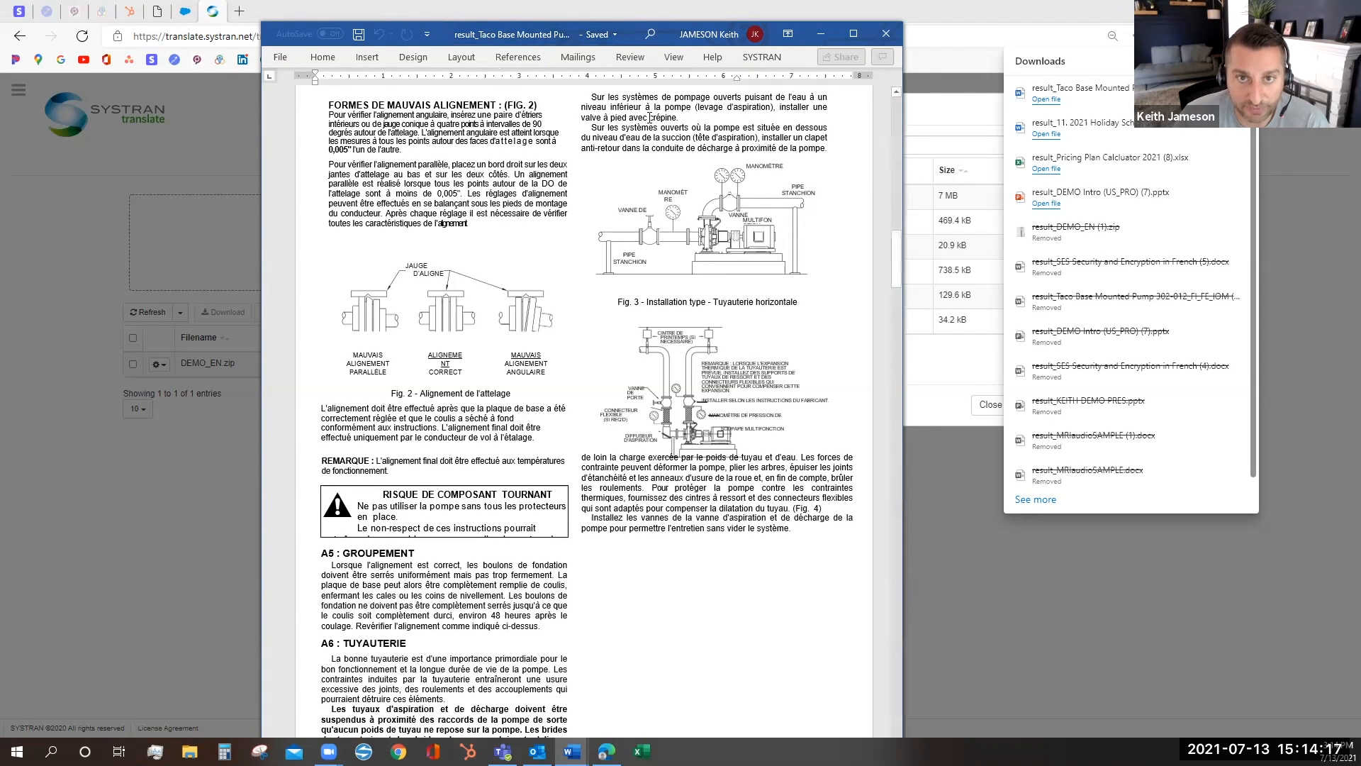
click(671, 56)
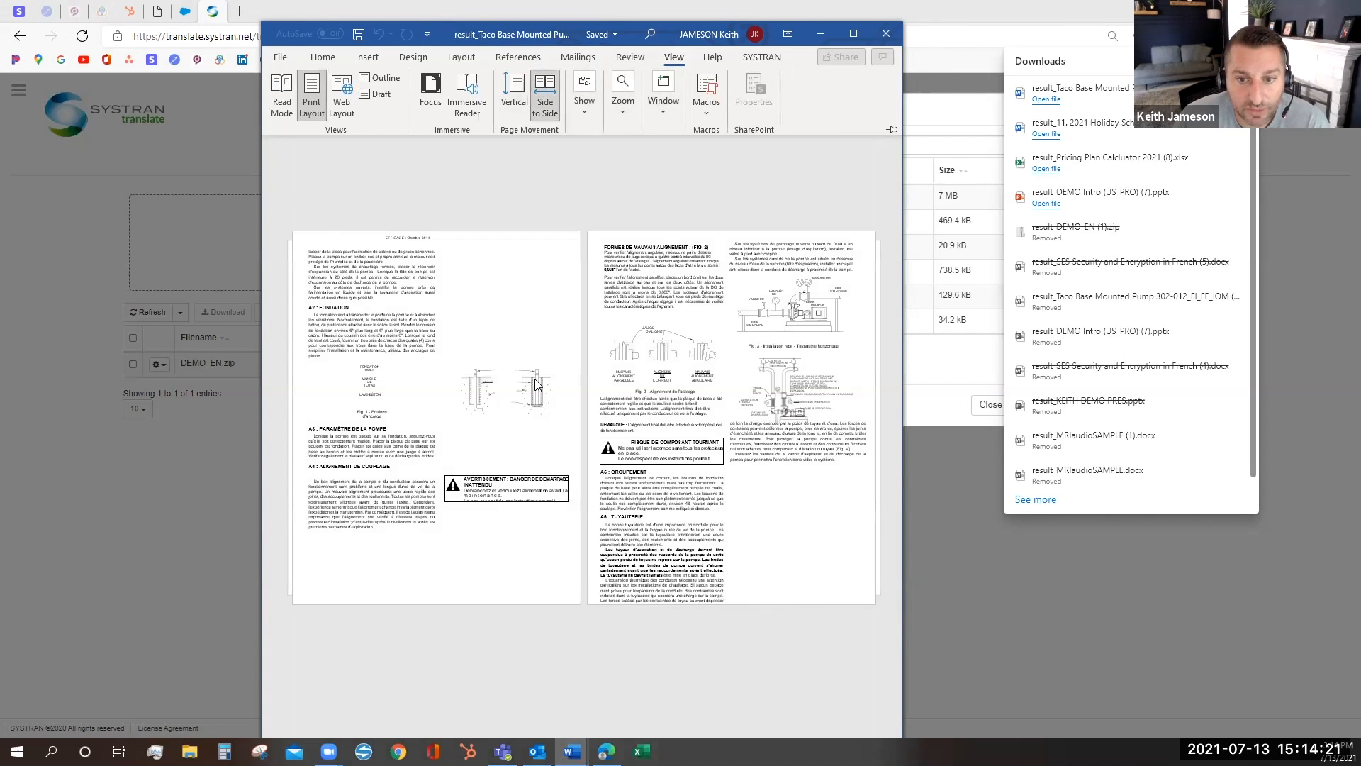
scroll(down, 3)
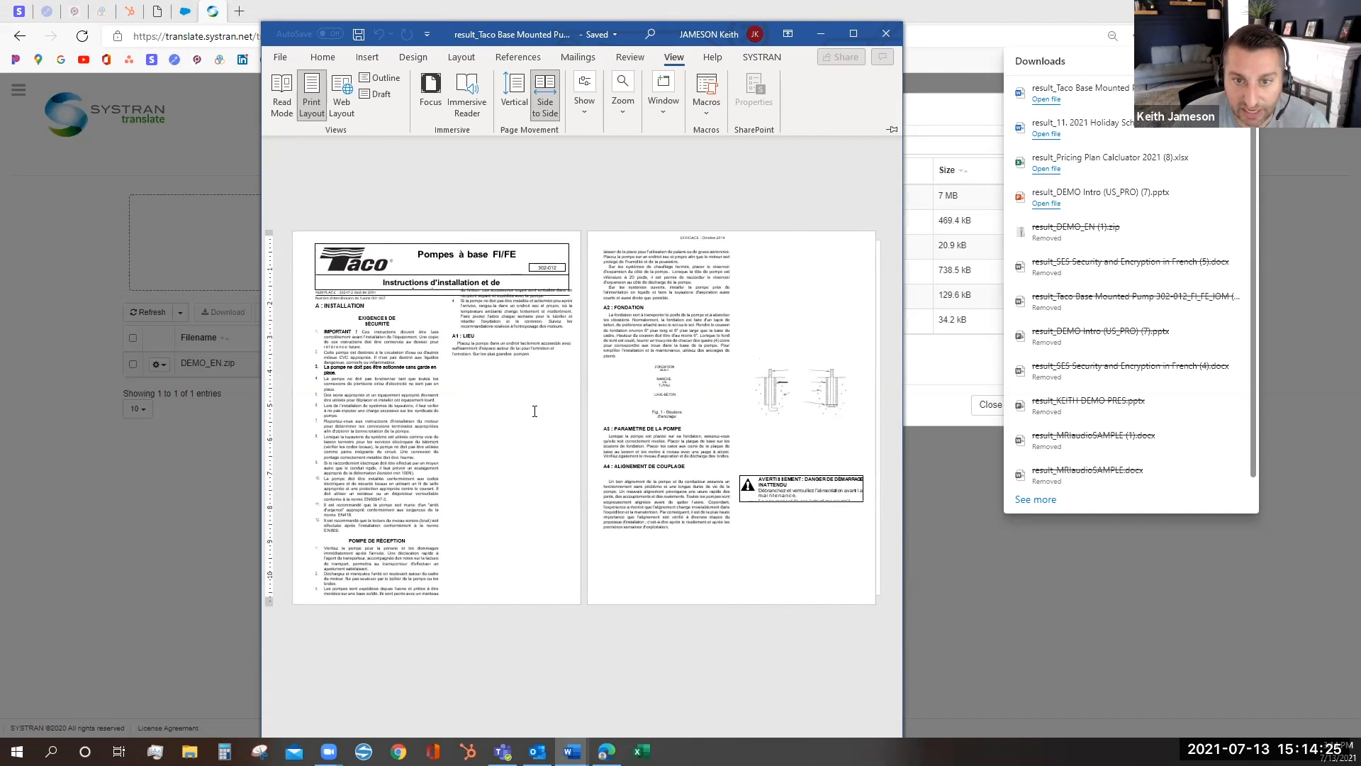
scroll(down, 3)
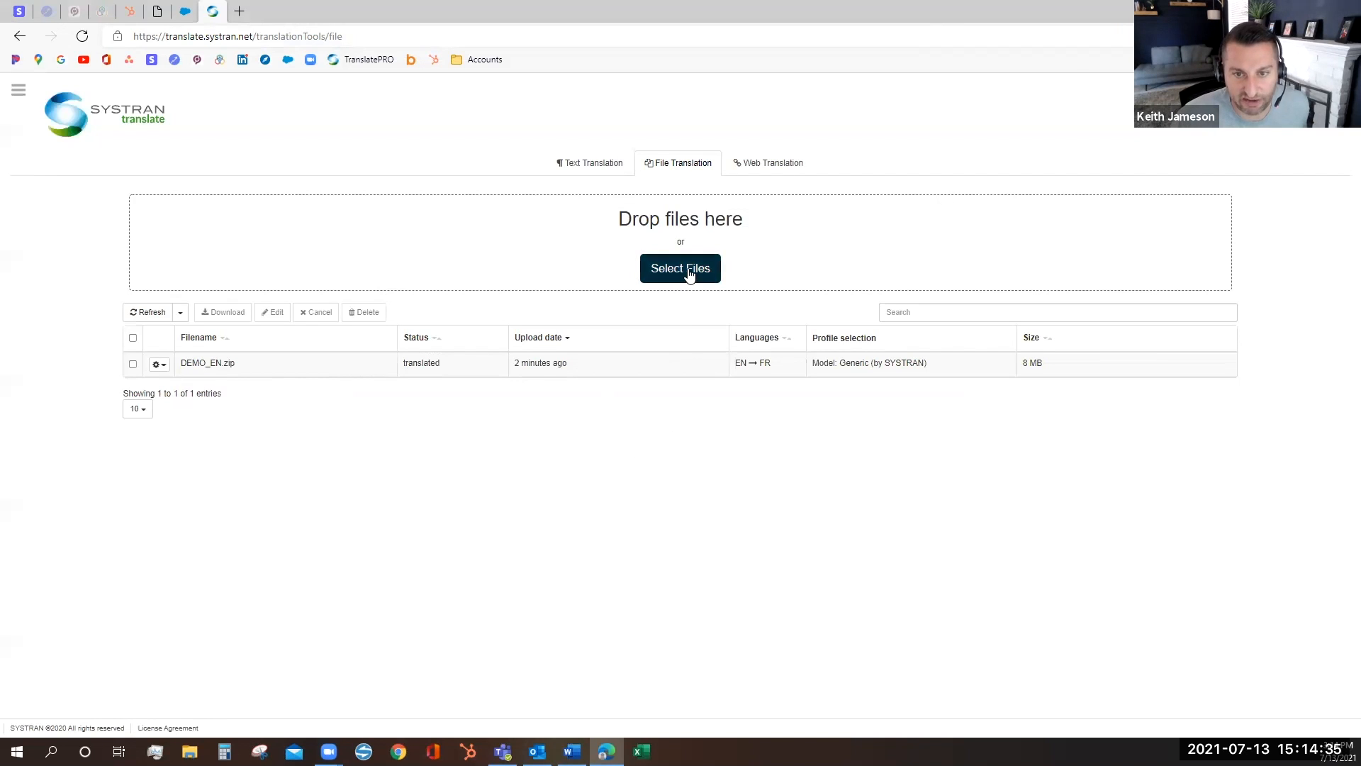
- Select MRIaudioSAMPLE.pdf, review the precise pdf, ocr and fast pdf modes, and keep auto
click(679, 268)
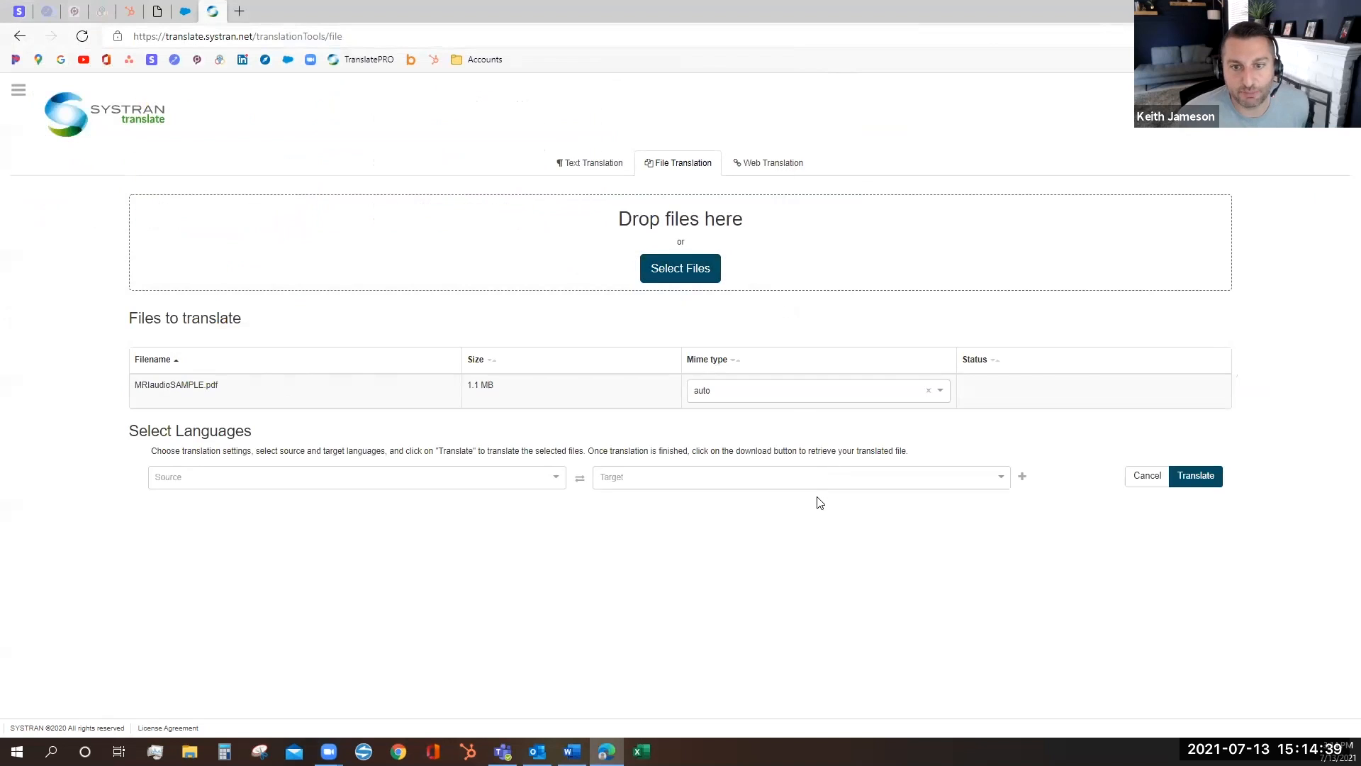
click(810, 390)
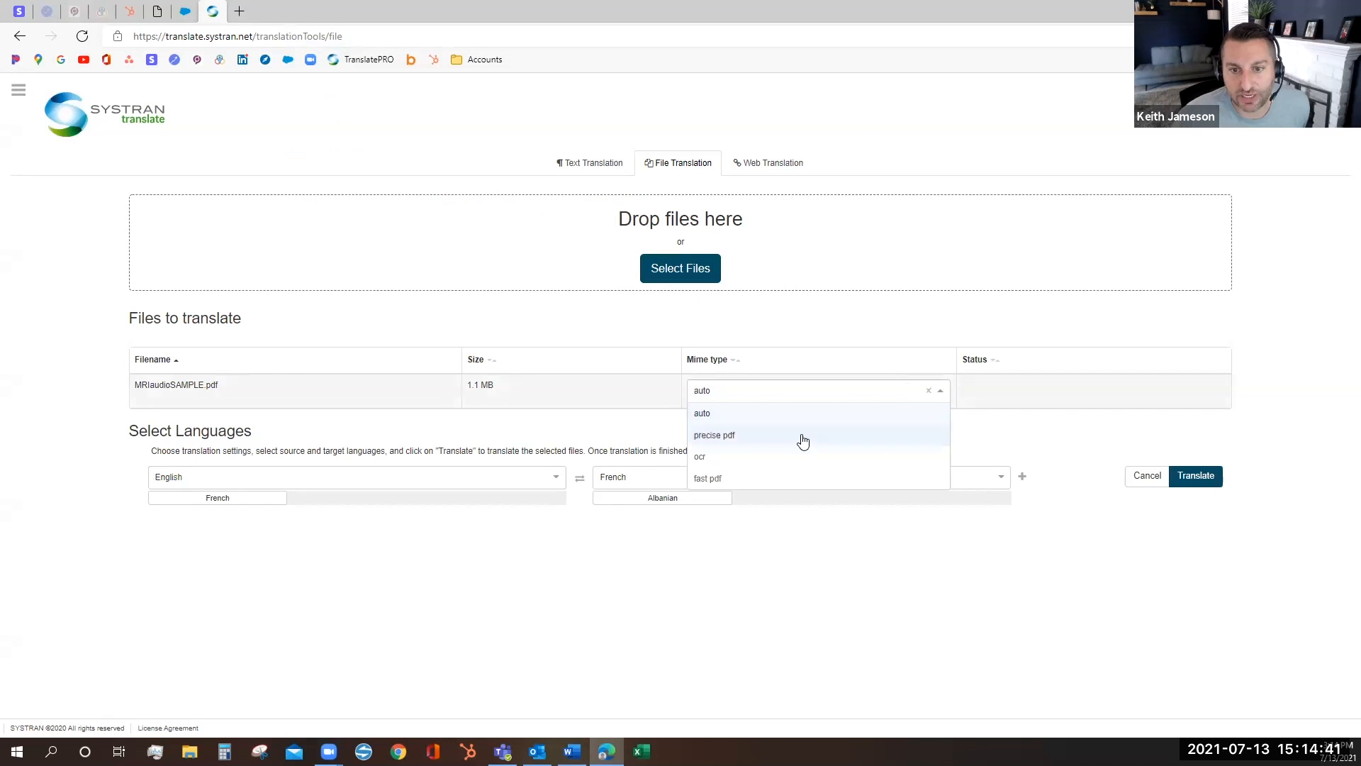
mouse_move(719, 458)
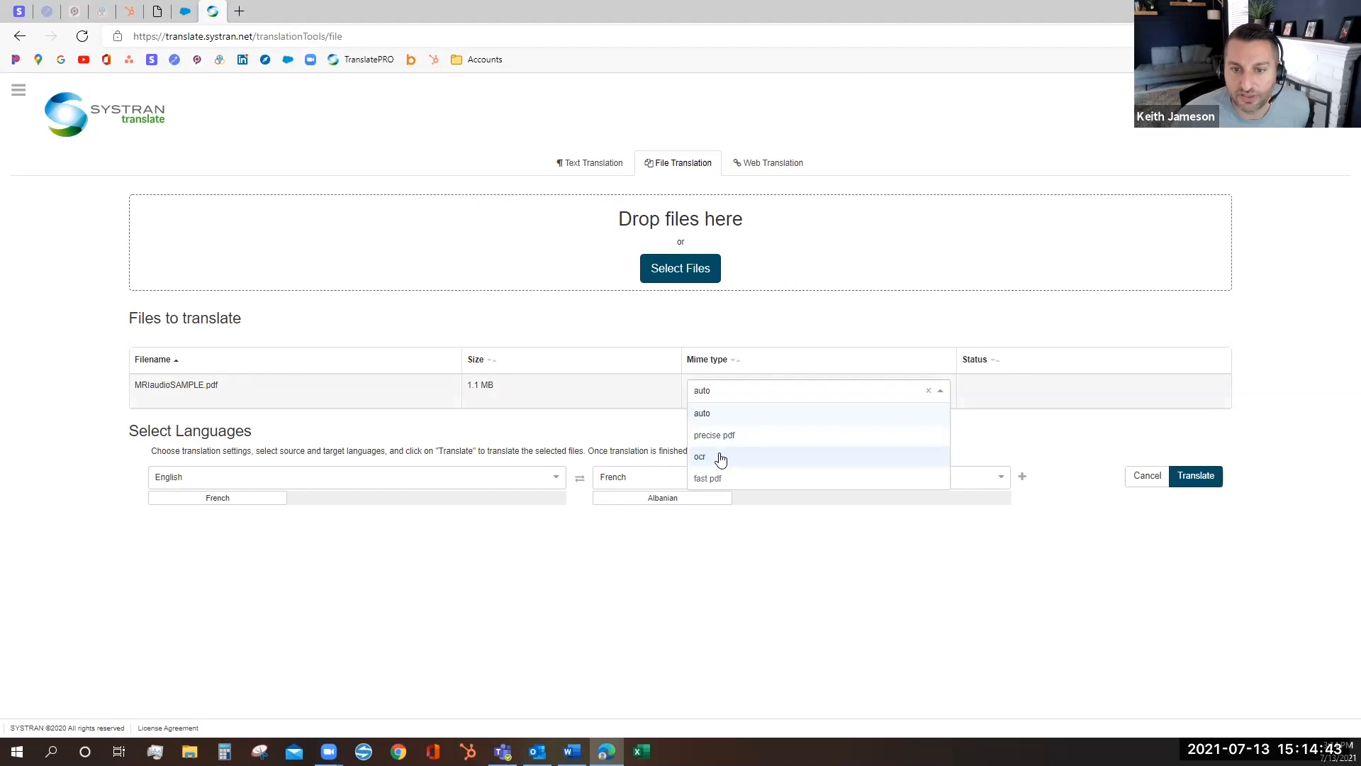
mouse_move(748, 483)
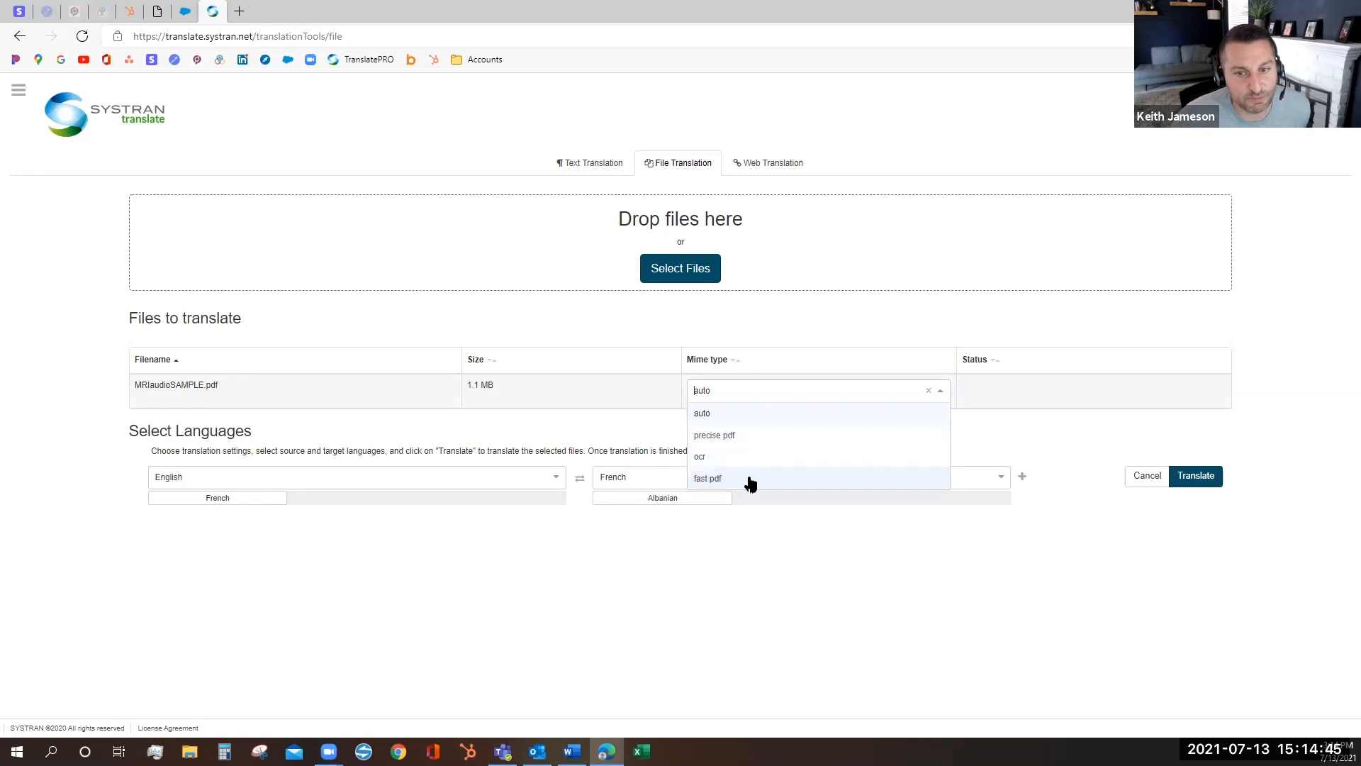
mouse_move(712, 413)
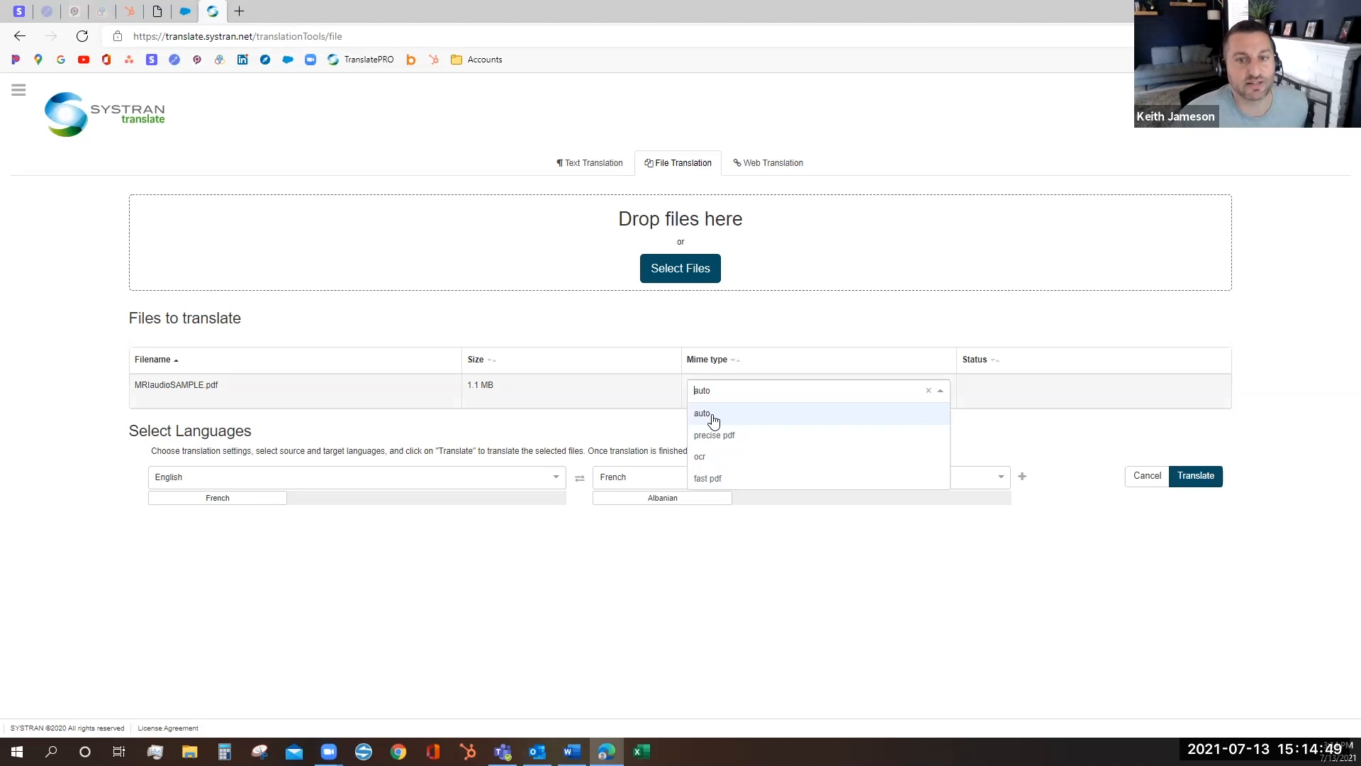
click(702, 412)
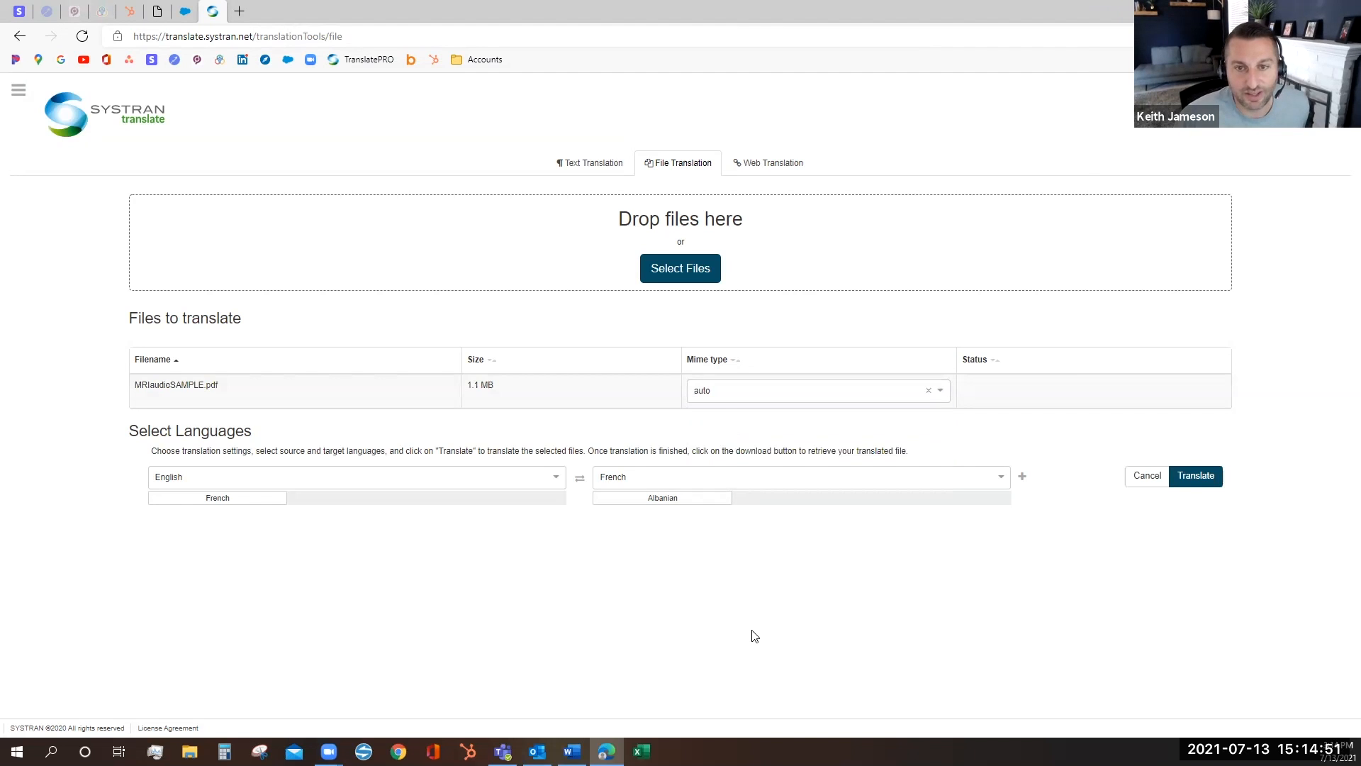